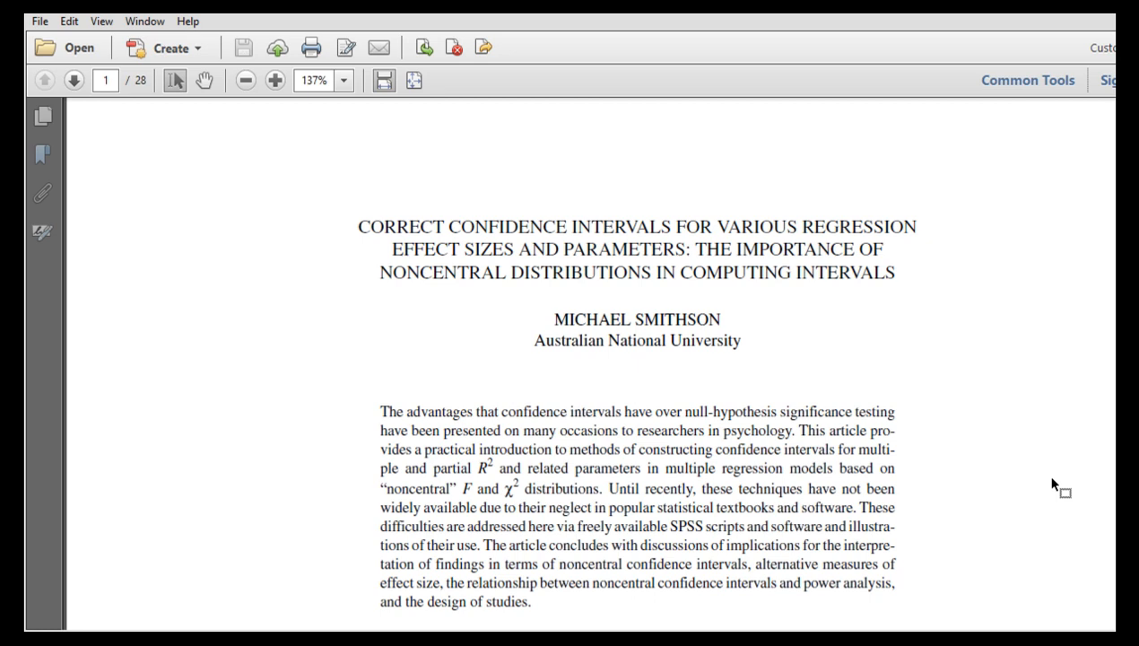
mouse_move(933, 481)
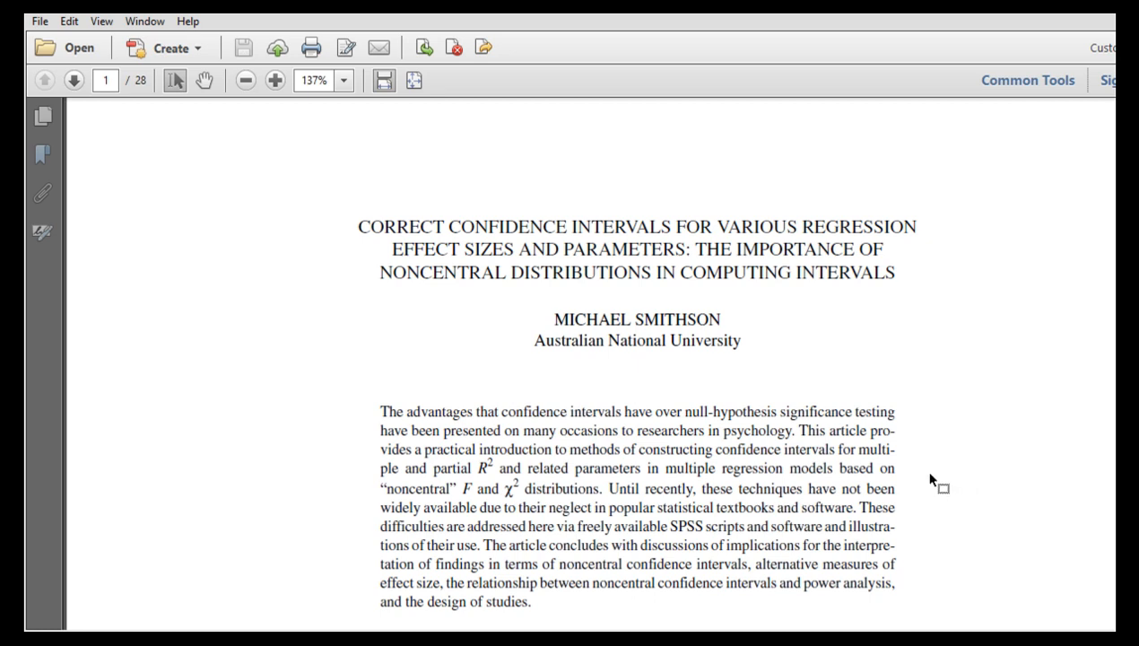
mouse_move(476, 469)
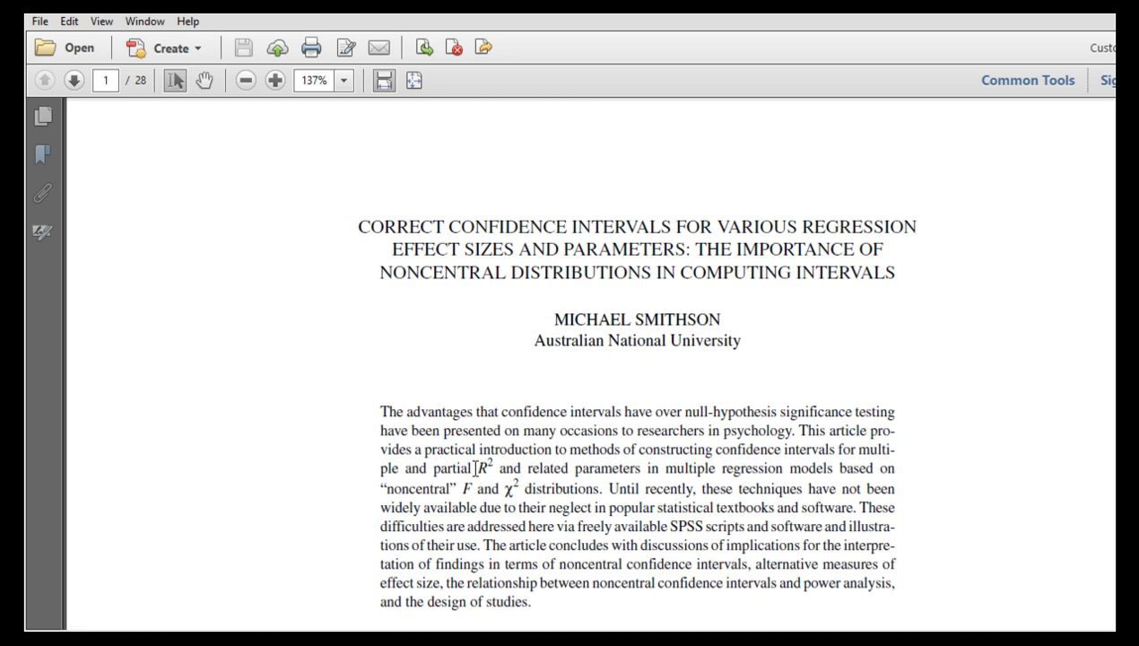
mouse_move(258, 407)
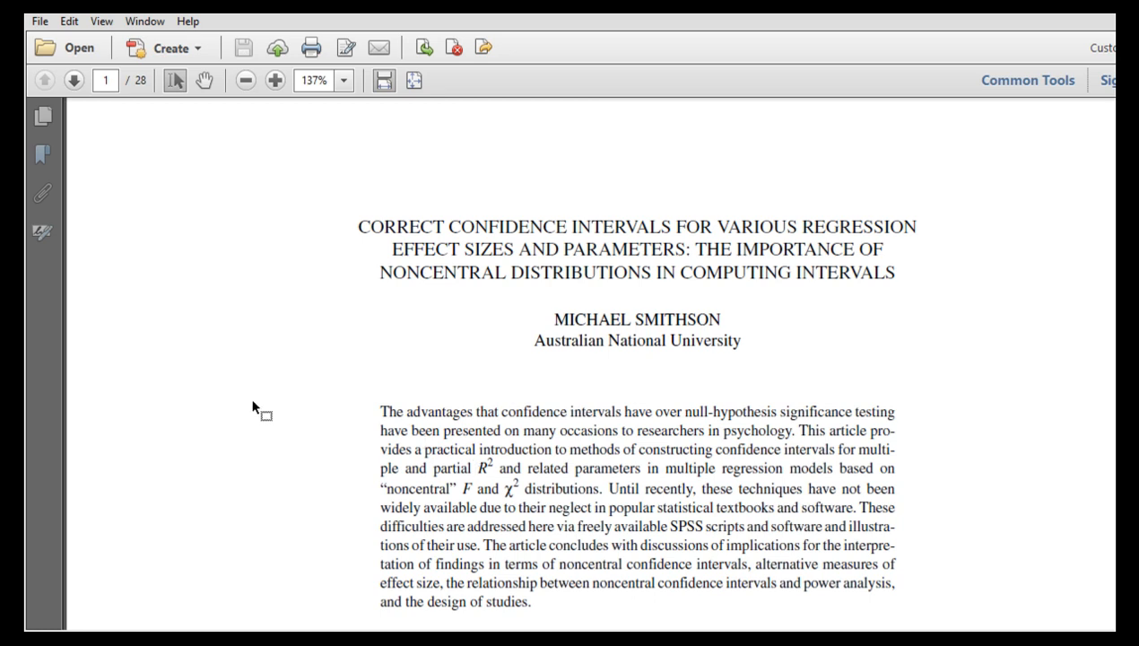
mouse_move(379, 488)
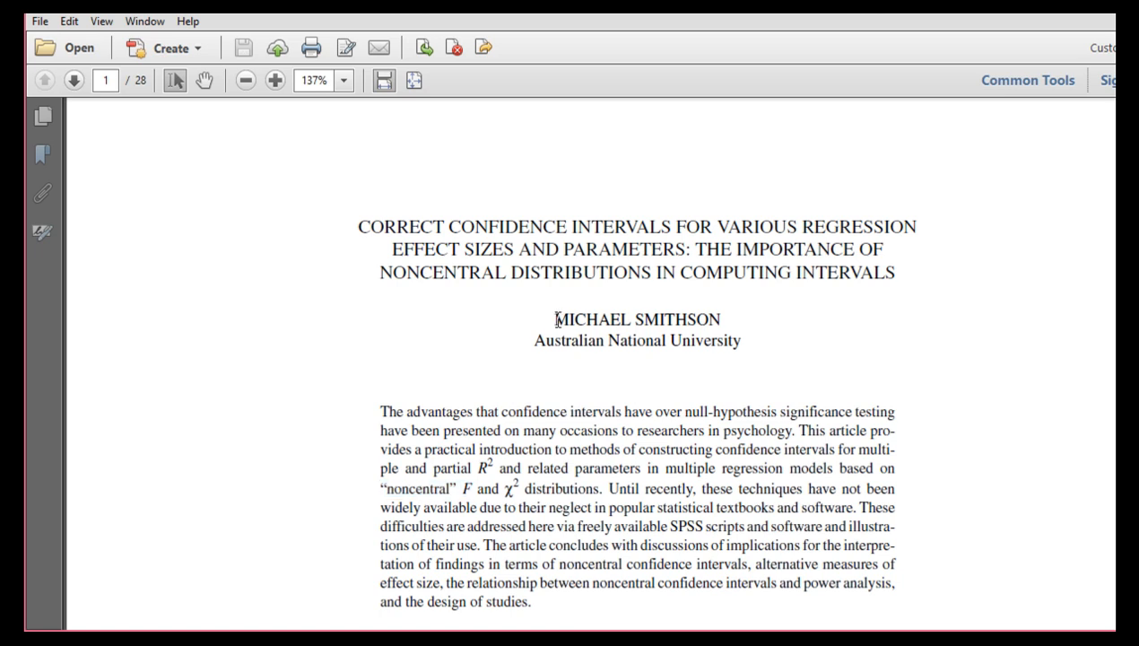
Page through the Smithson PDF down to the SPSS COMPUTE script appendix near page 26
double_click(637, 319)
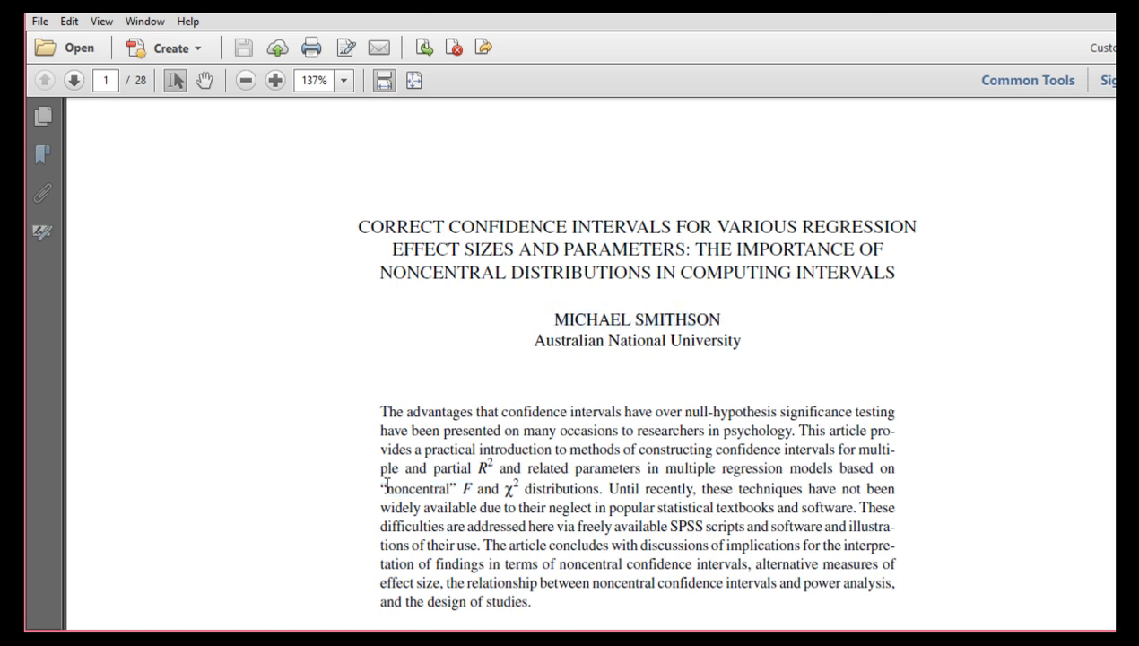
left_click(721, 319)
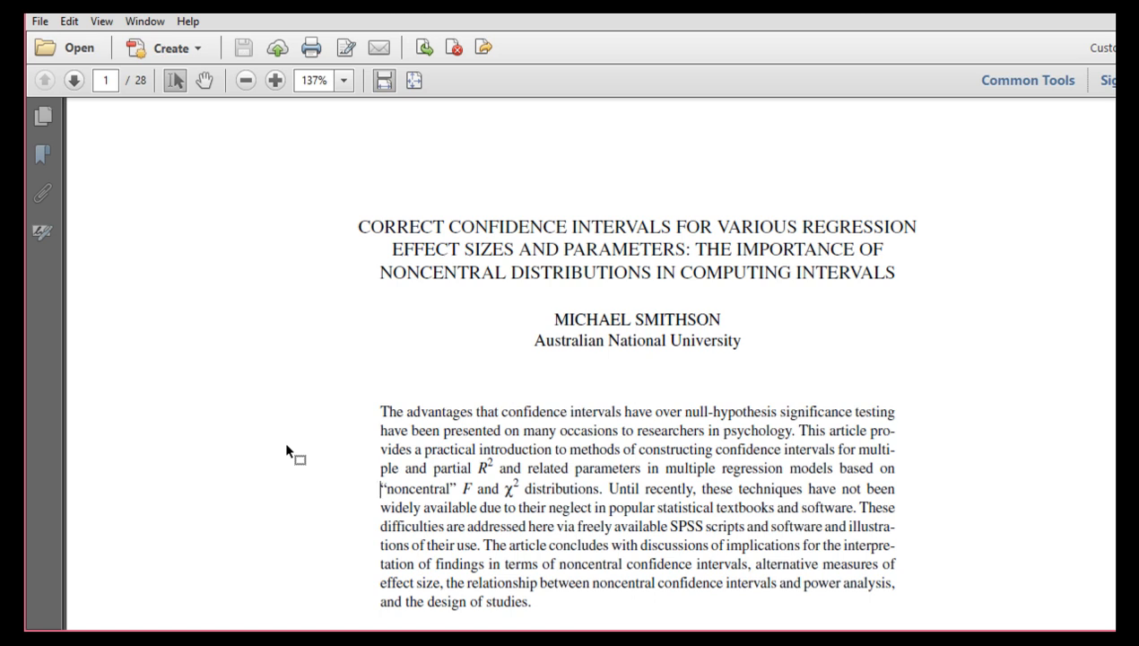
mouse_move(751, 223)
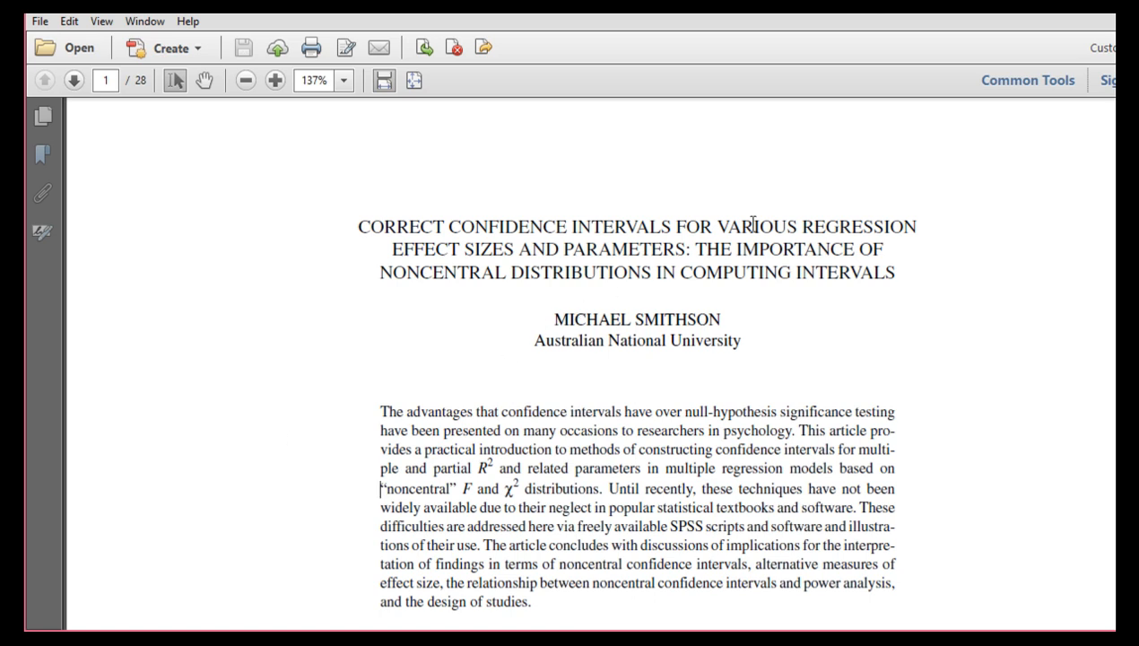
scroll("down", 3)
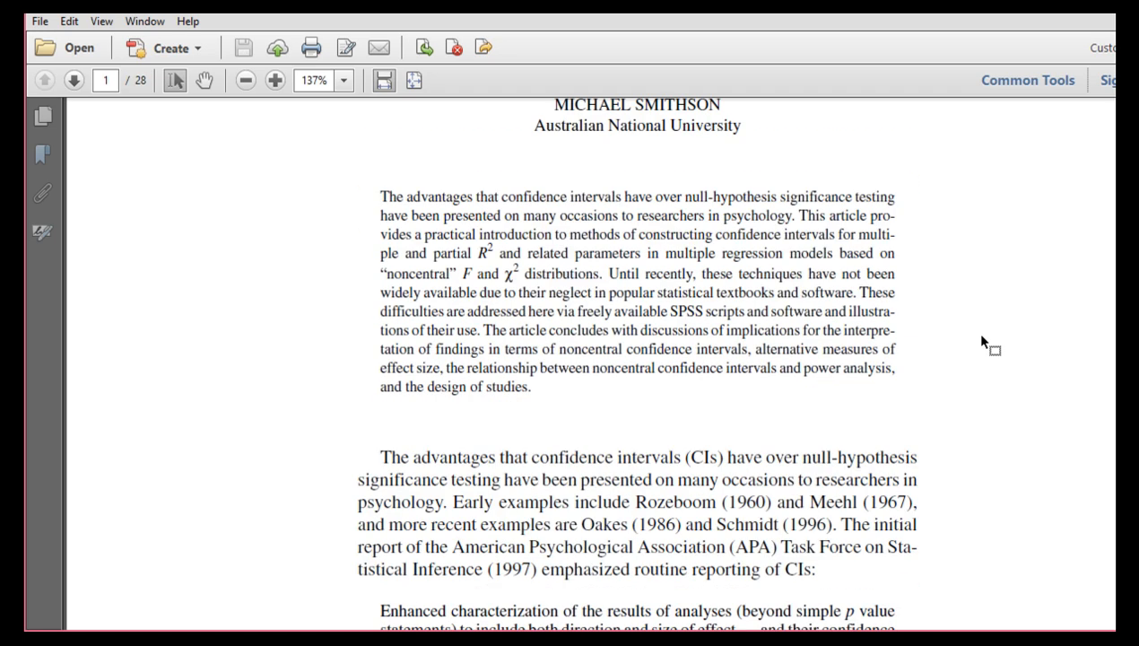
scroll("down", 3)
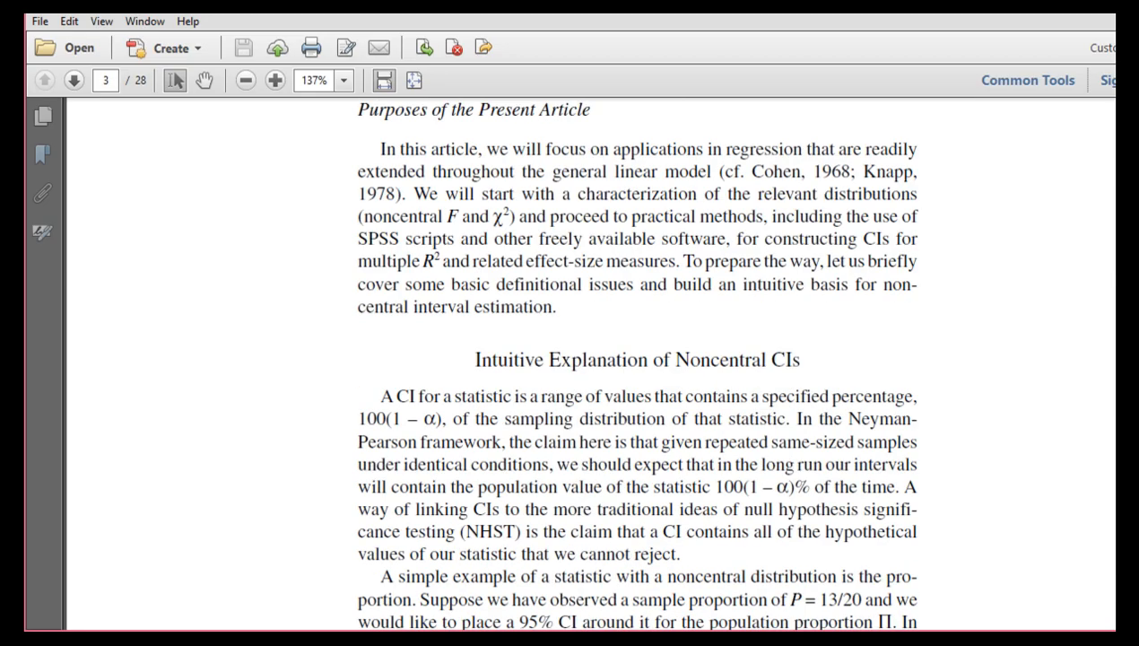
left_click(105, 79)
type("26")
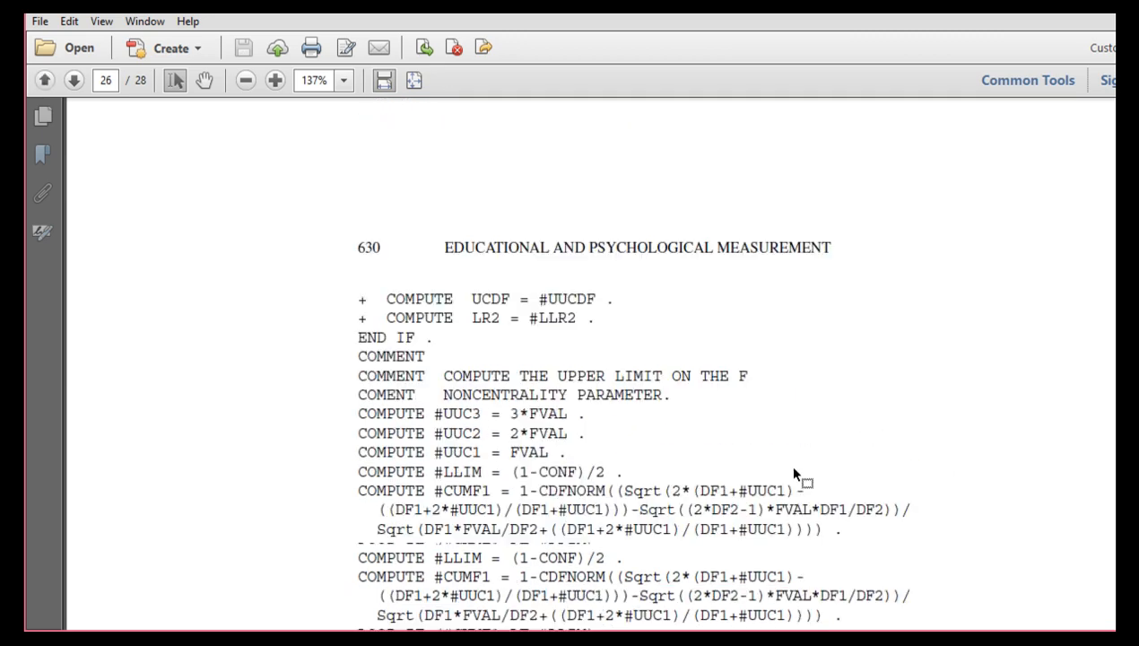
scroll("down", 3)
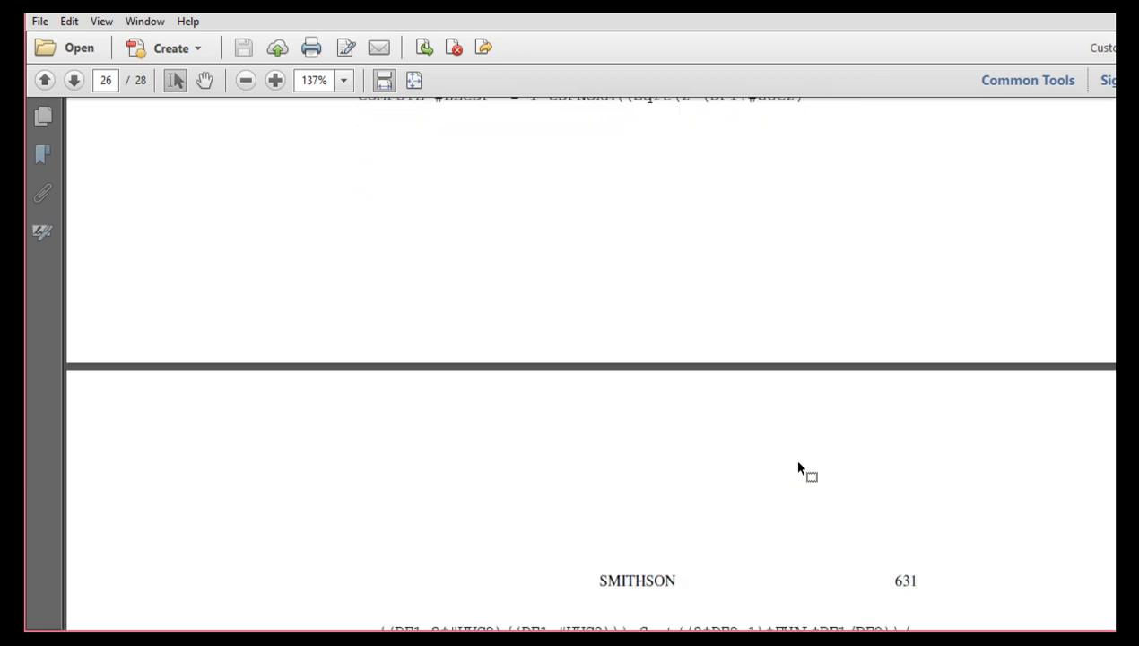
left_click(73, 79)
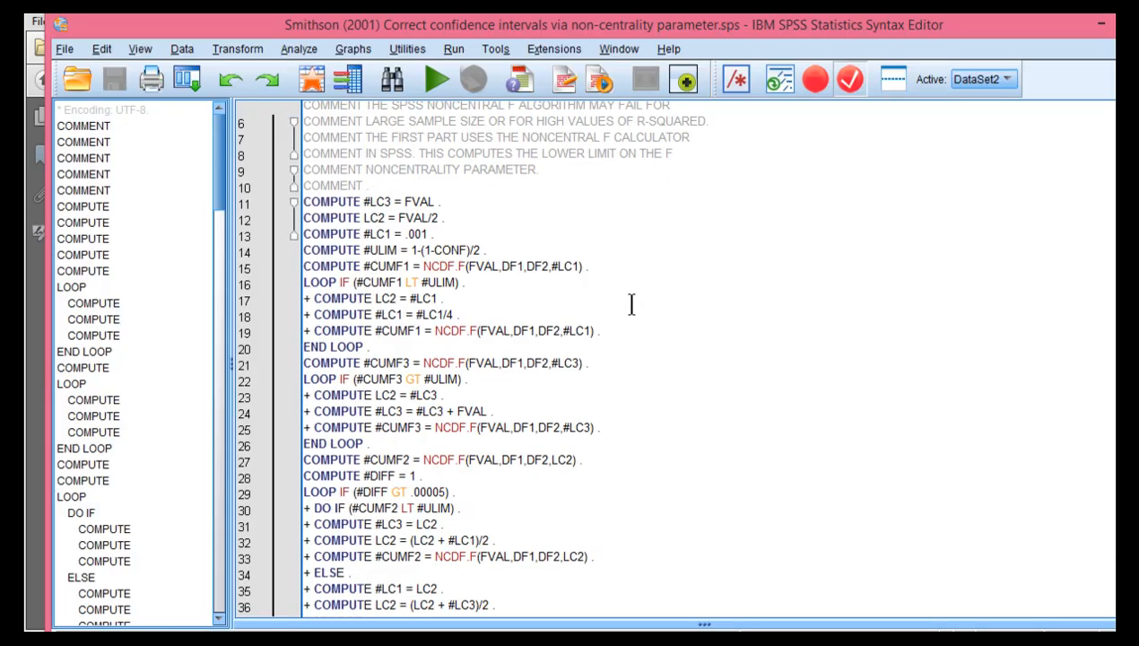
Scroll down and back up through the Smithson .sps noncentrality syntax to review its computations
scroll("down", 3)
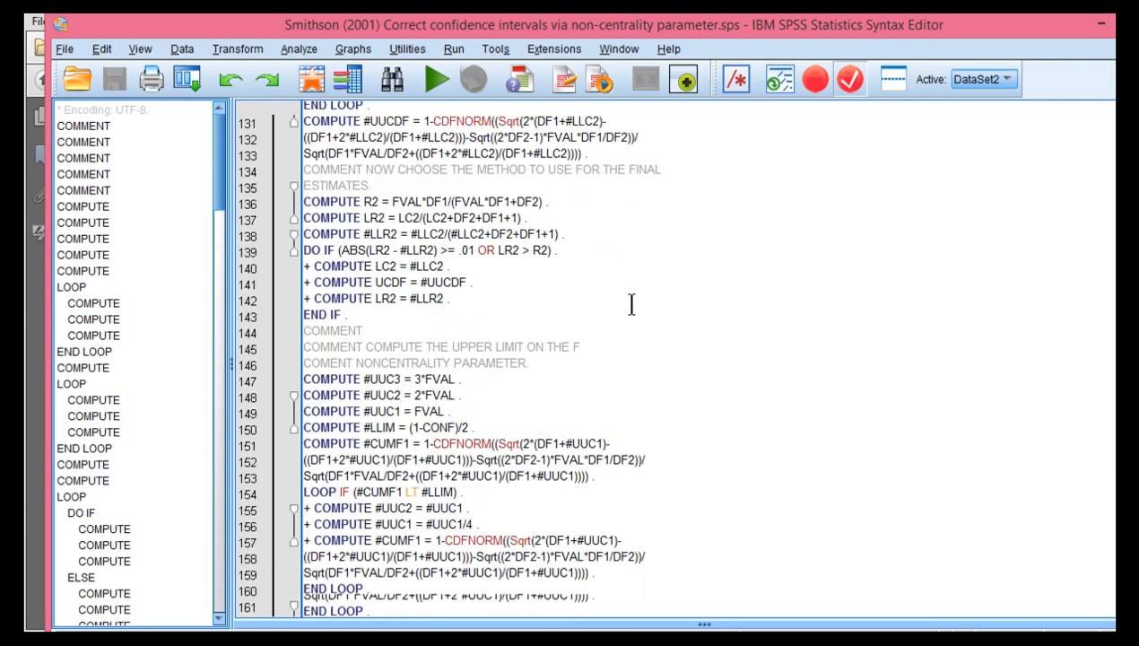
scroll("down", 3)
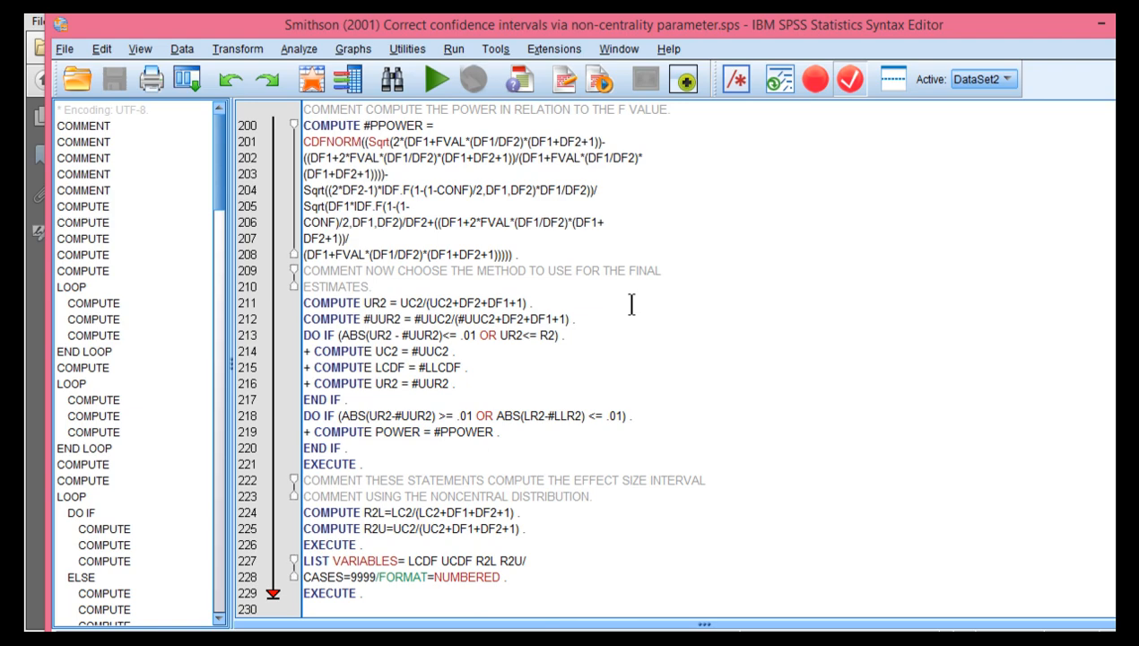
scroll("up", 3)
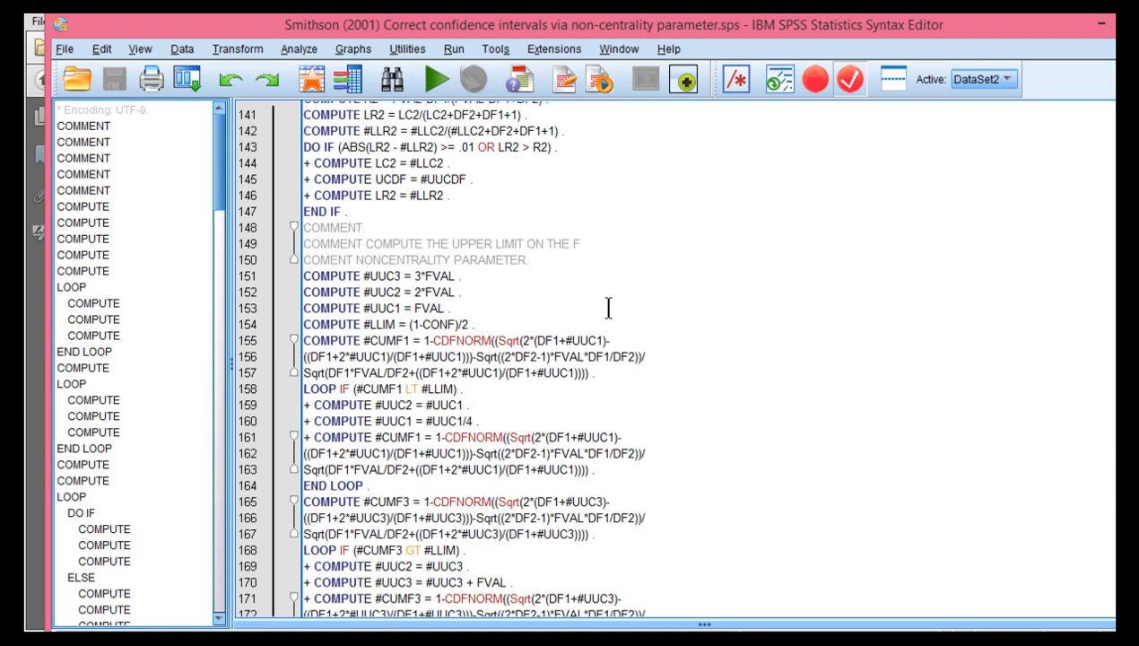
scroll("up", 3)
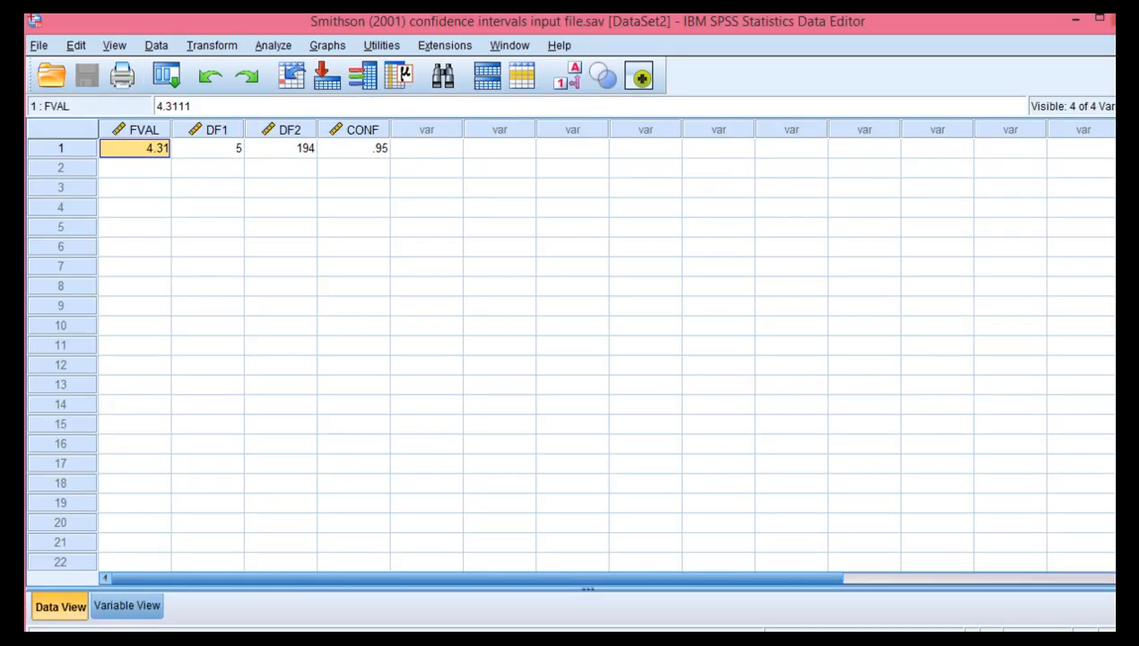
Highlight the input cells FVAL 4.31, DF2 194 and CONF 95 in the Data Editor
left_click(134, 167)
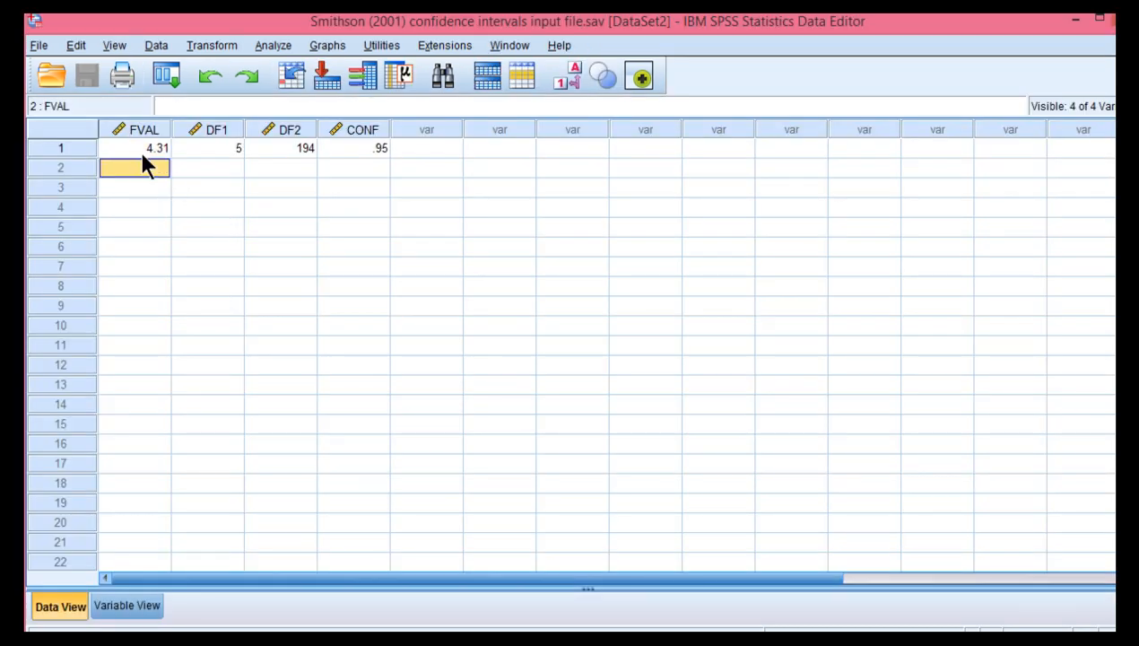
left_click(135, 148)
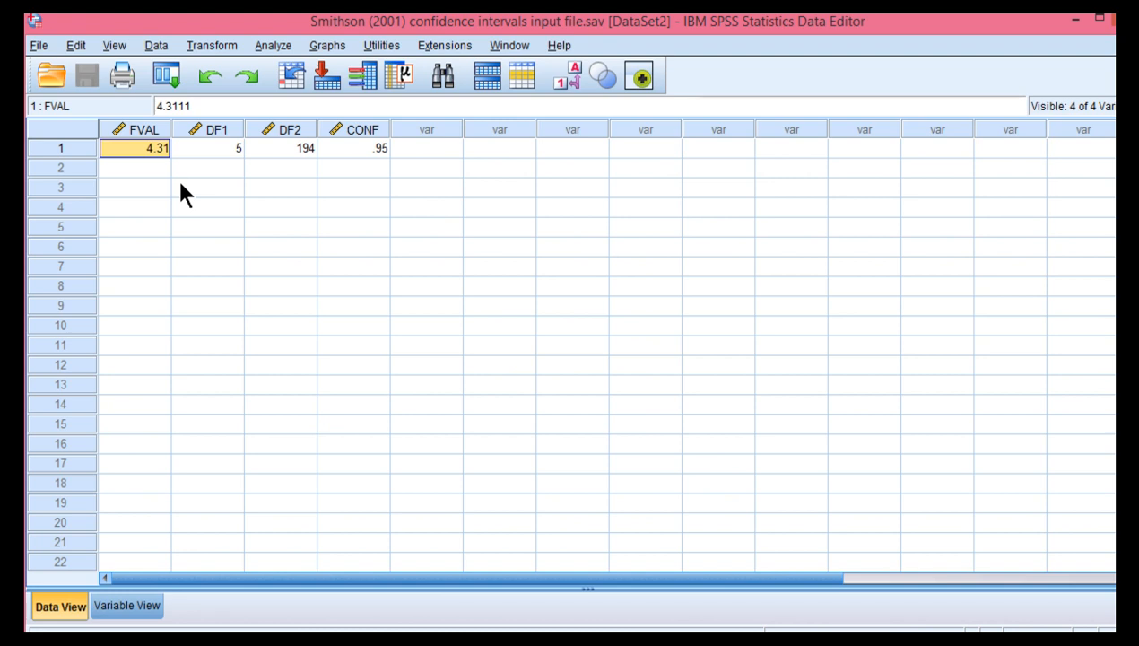
left_click(280, 147)
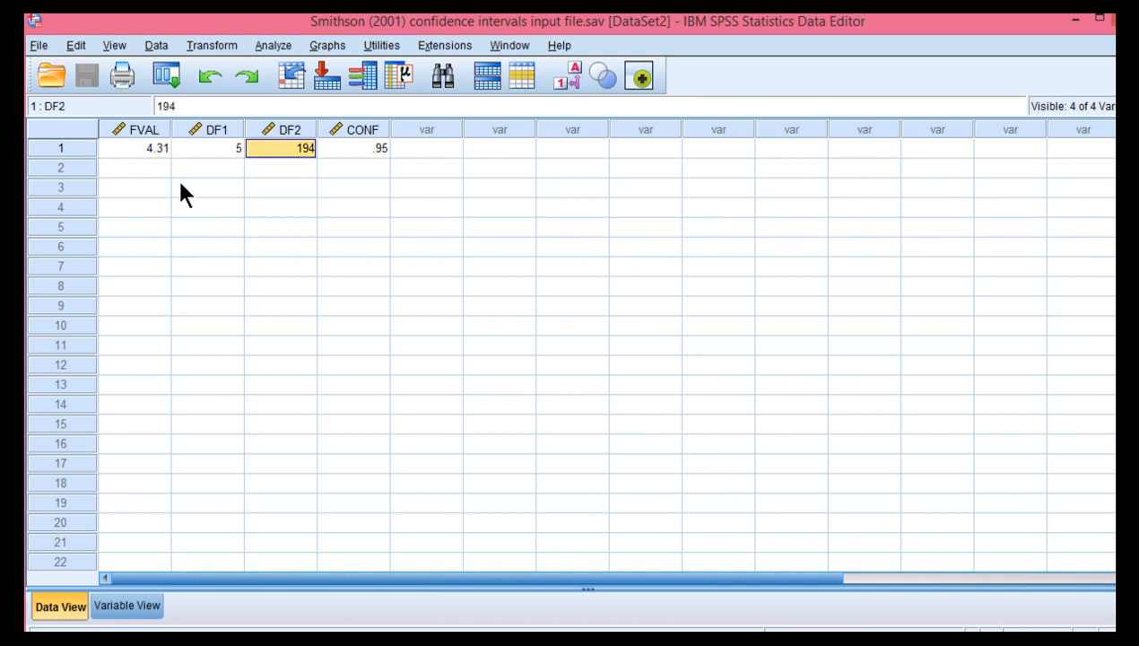
left_click(354, 148)
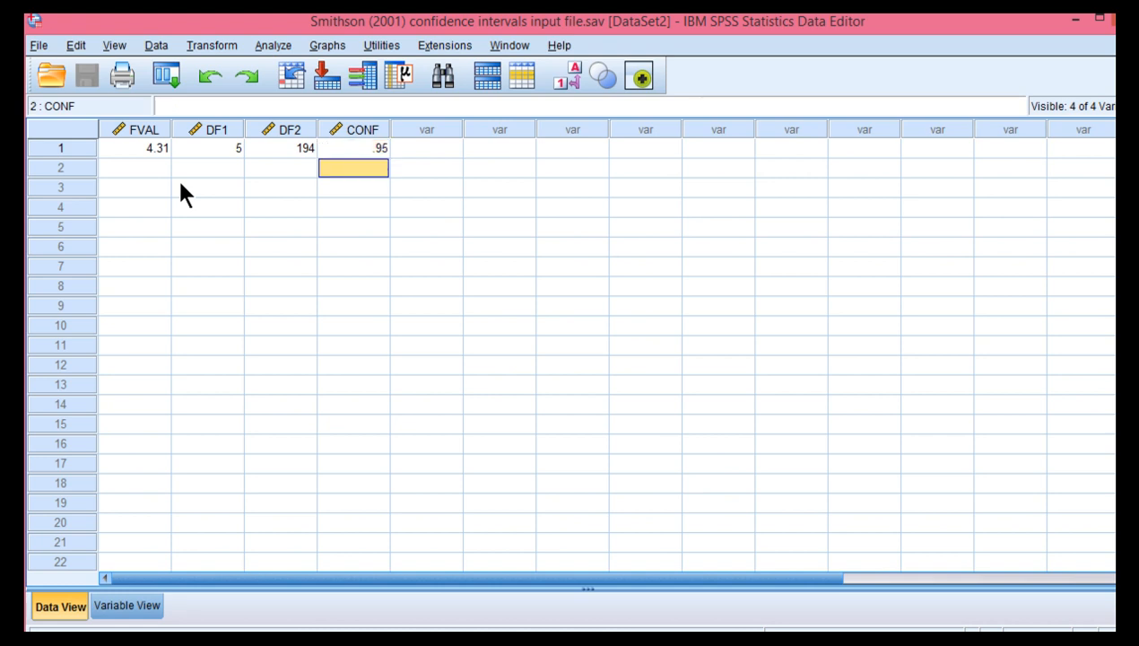
left_click(351, 147)
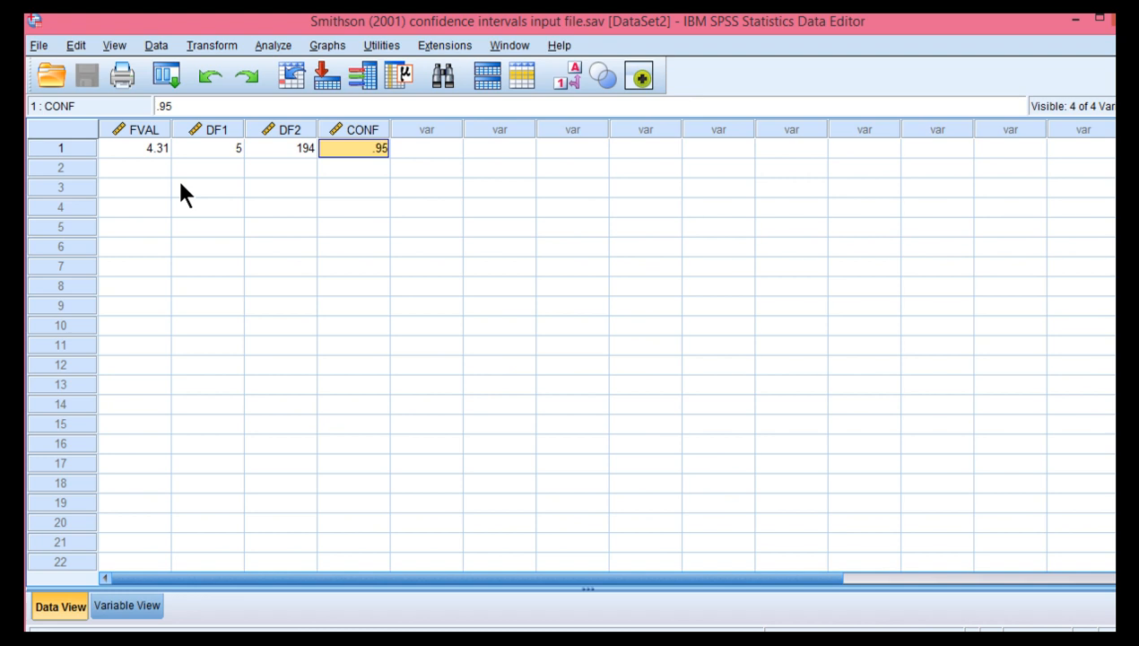
left_click(134, 147)
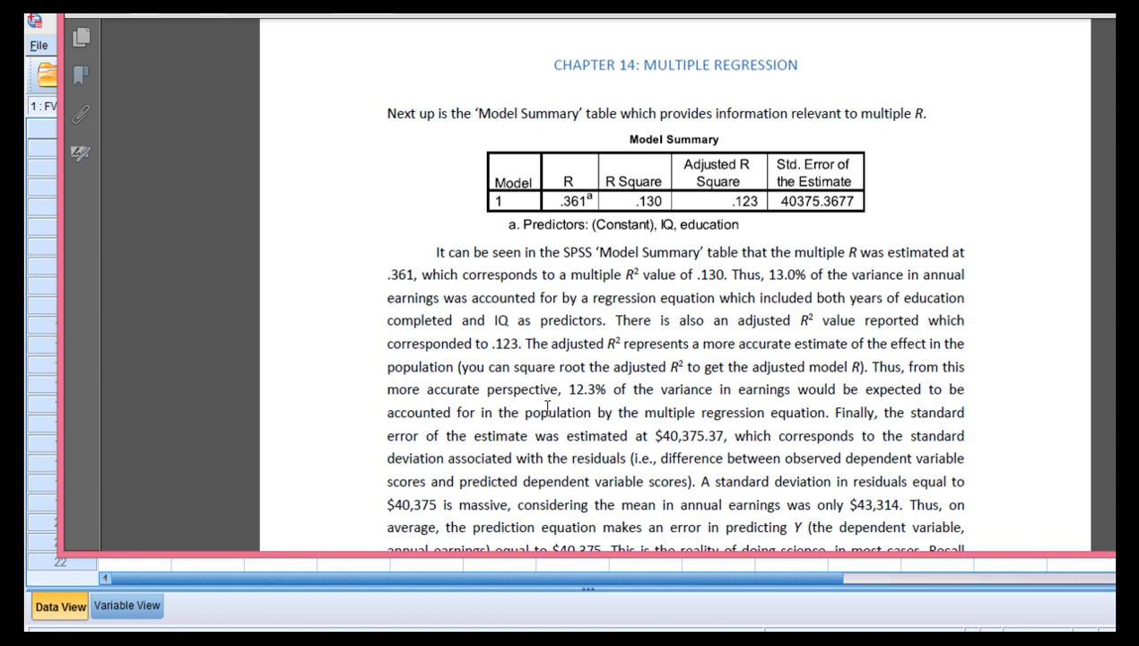
mouse_move(528, 371)
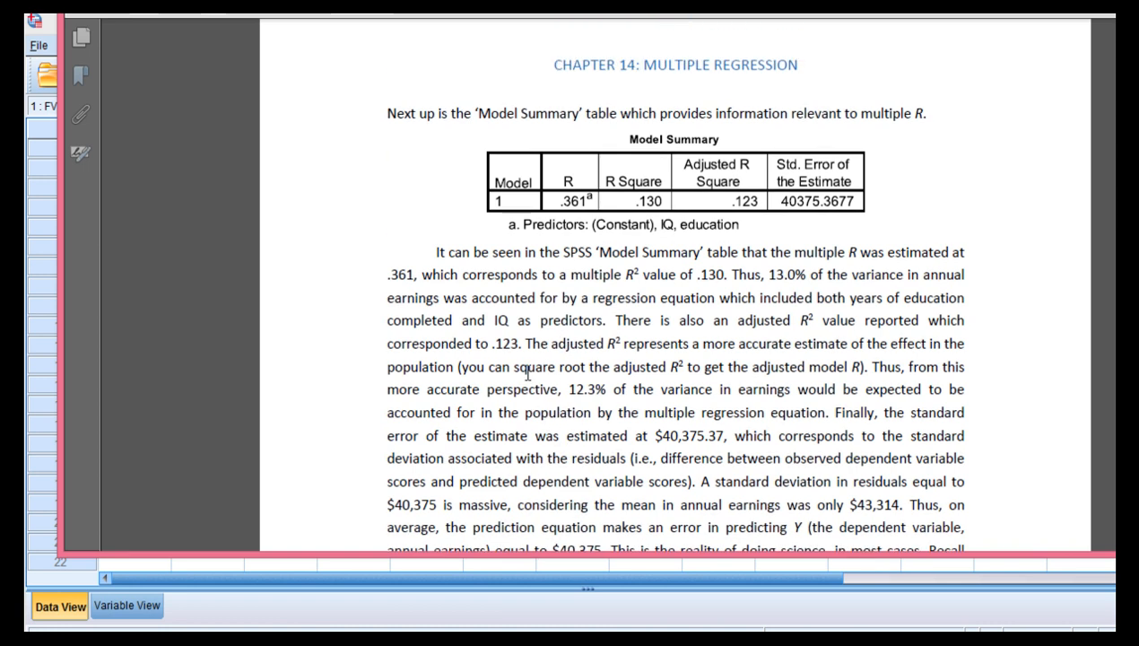
Scroll through Chapter 14's Model Summary, ANOVA and Correlations tables
scroll("down", 3)
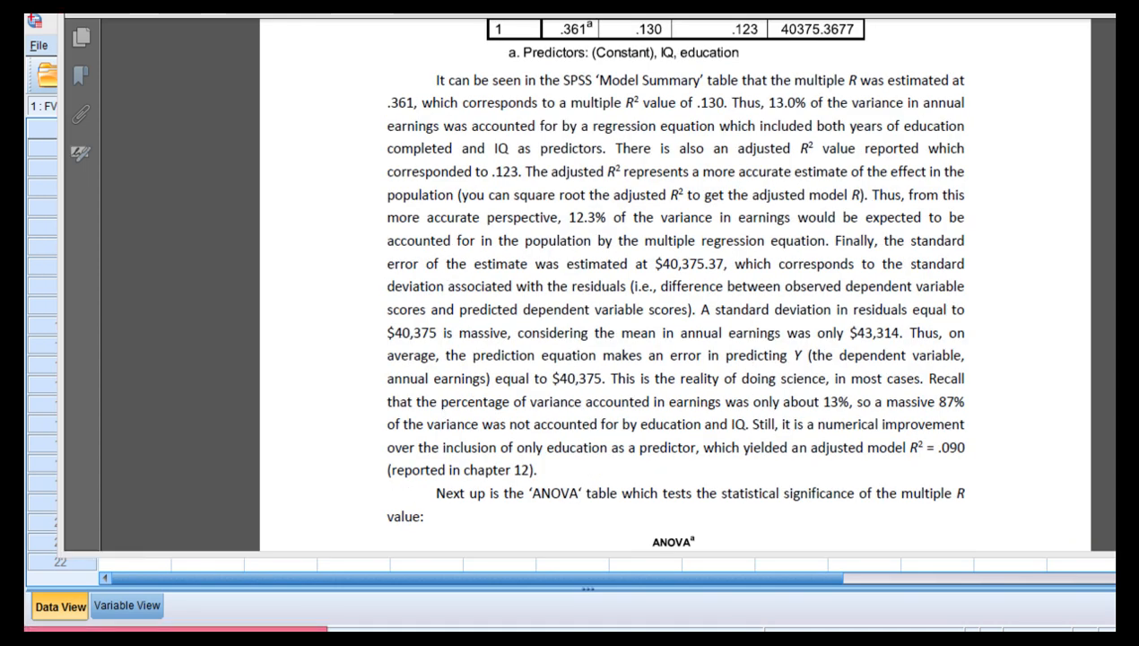
scroll("down", 3)
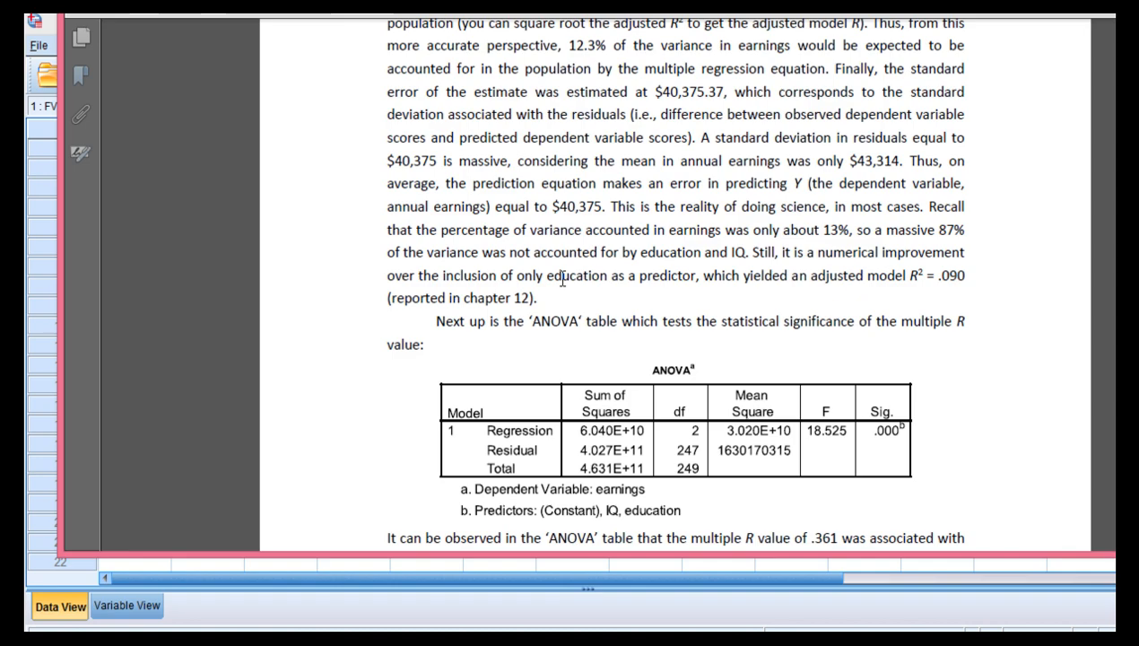
scroll("up", 3)
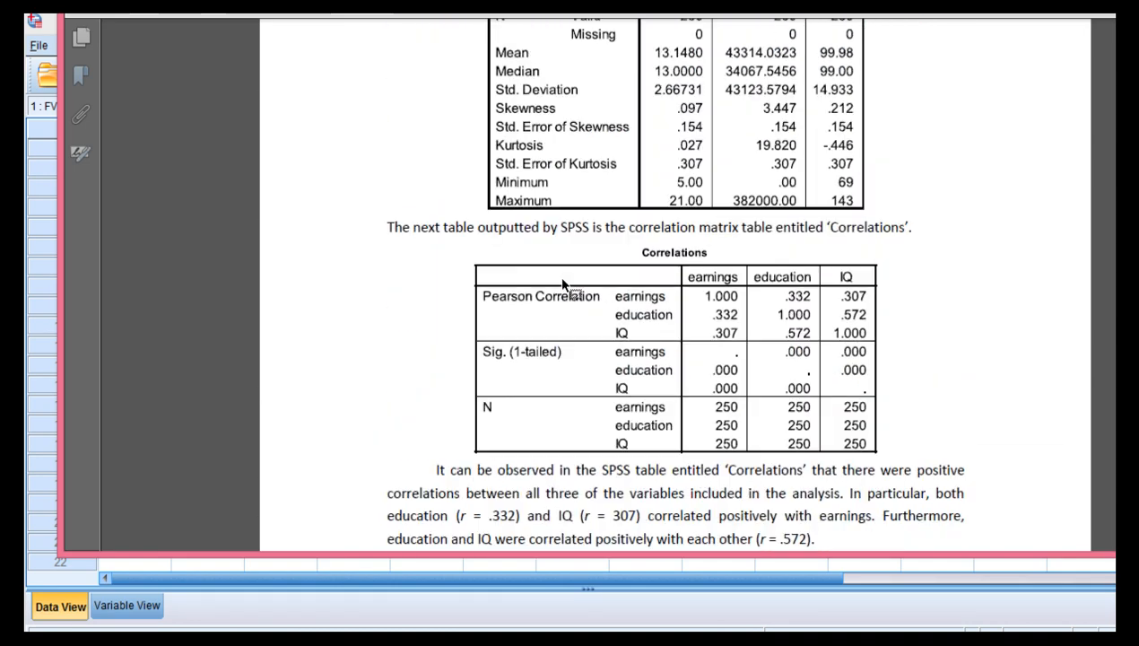
scroll("up", 3)
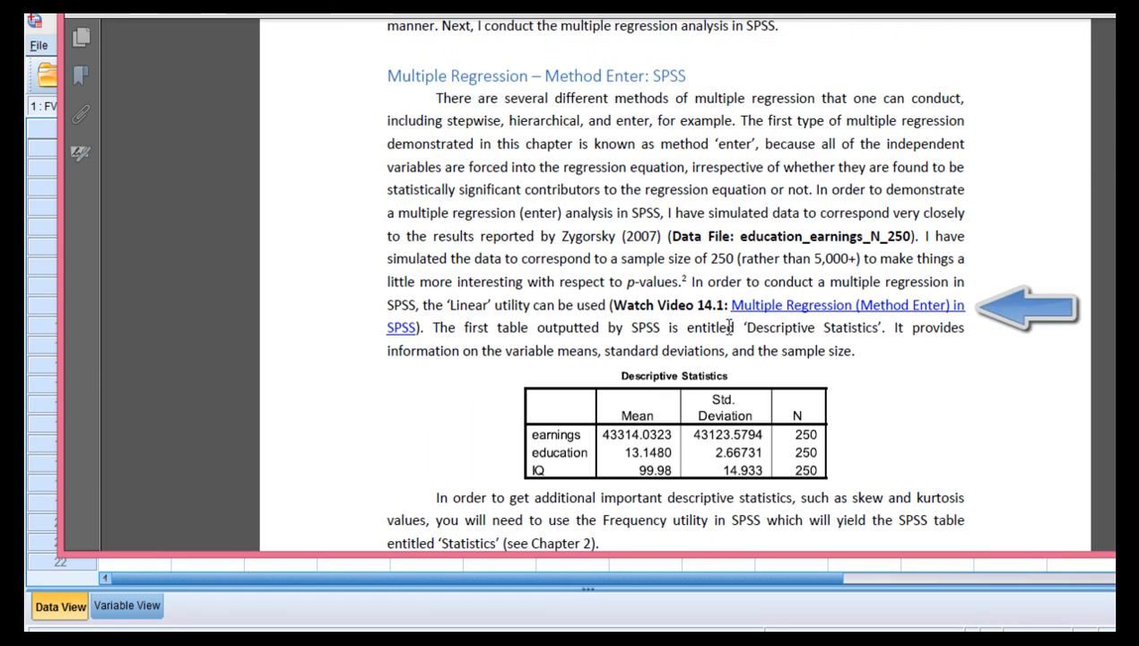
scroll("down", 3)
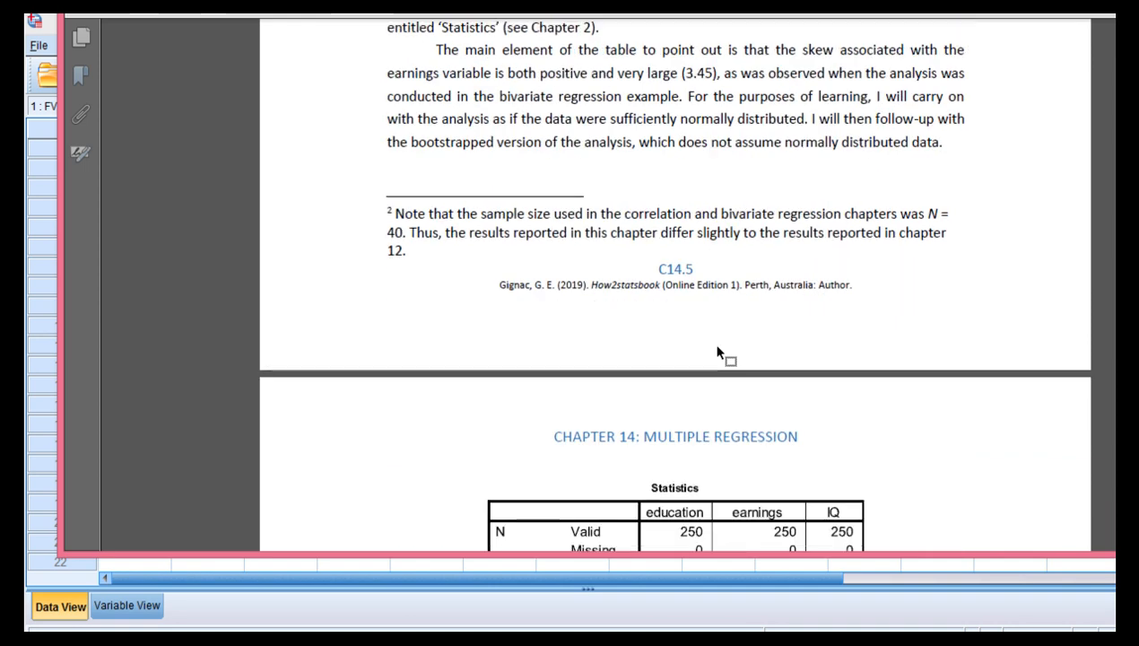
scroll("down", 3)
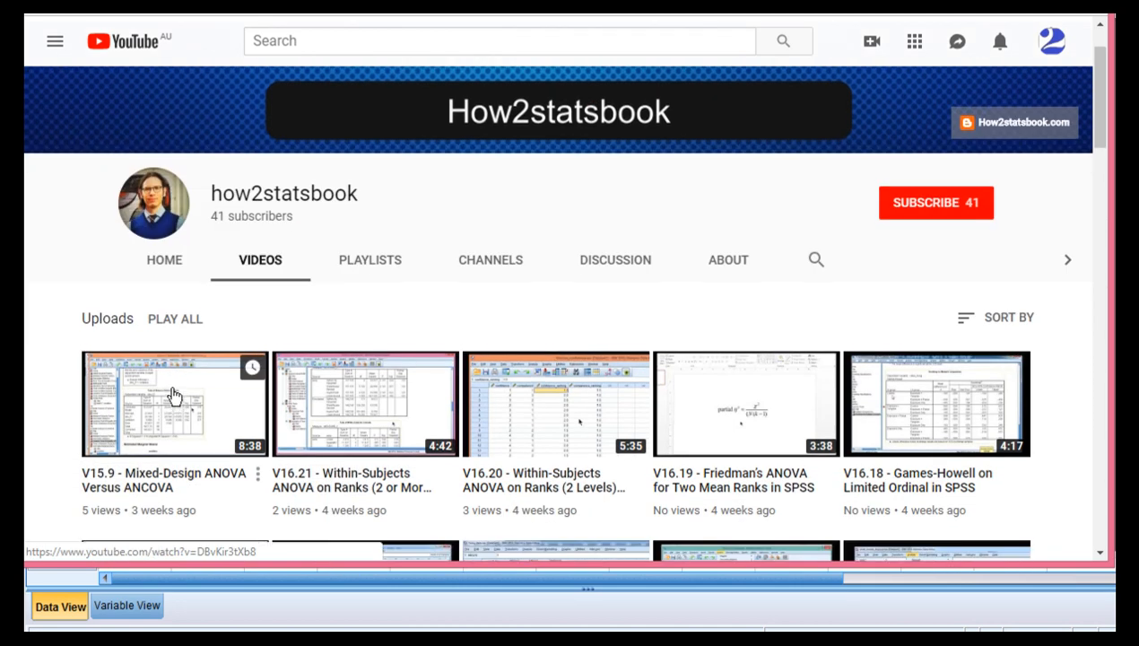
scroll("up", 3)
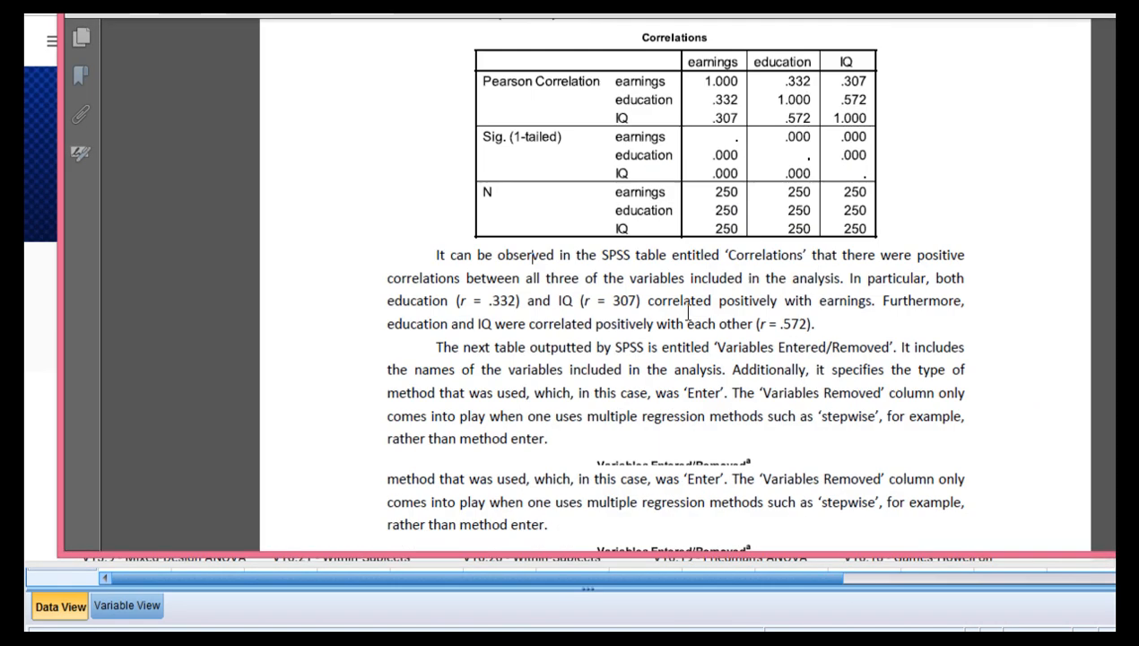
scroll("down", 3)
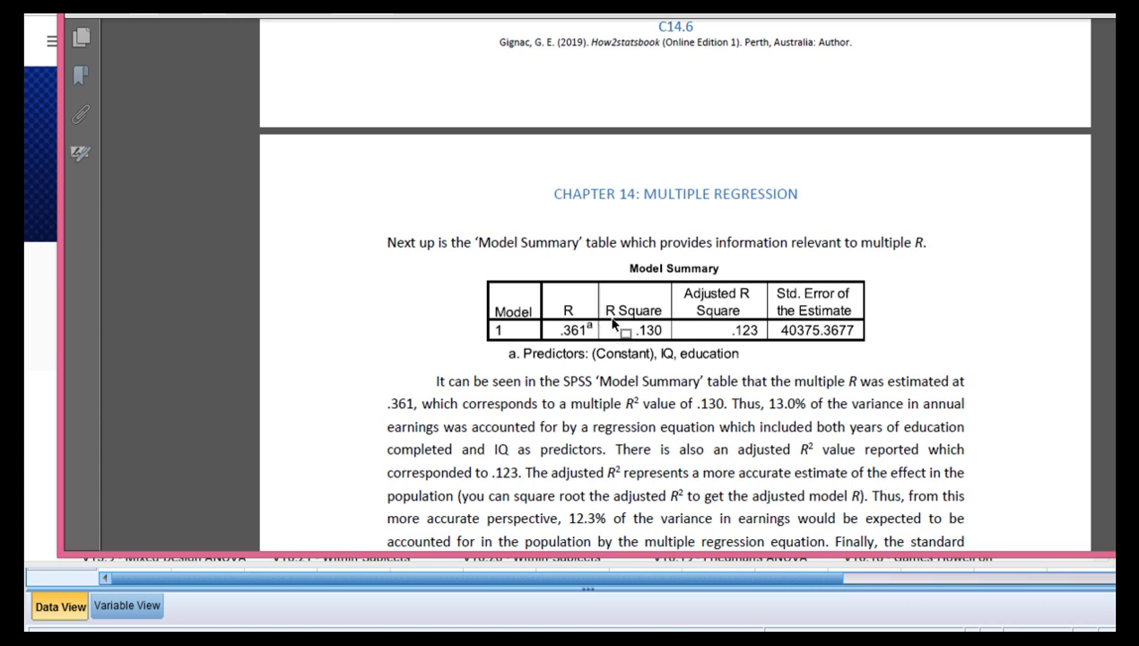
mouse_move(556, 212)
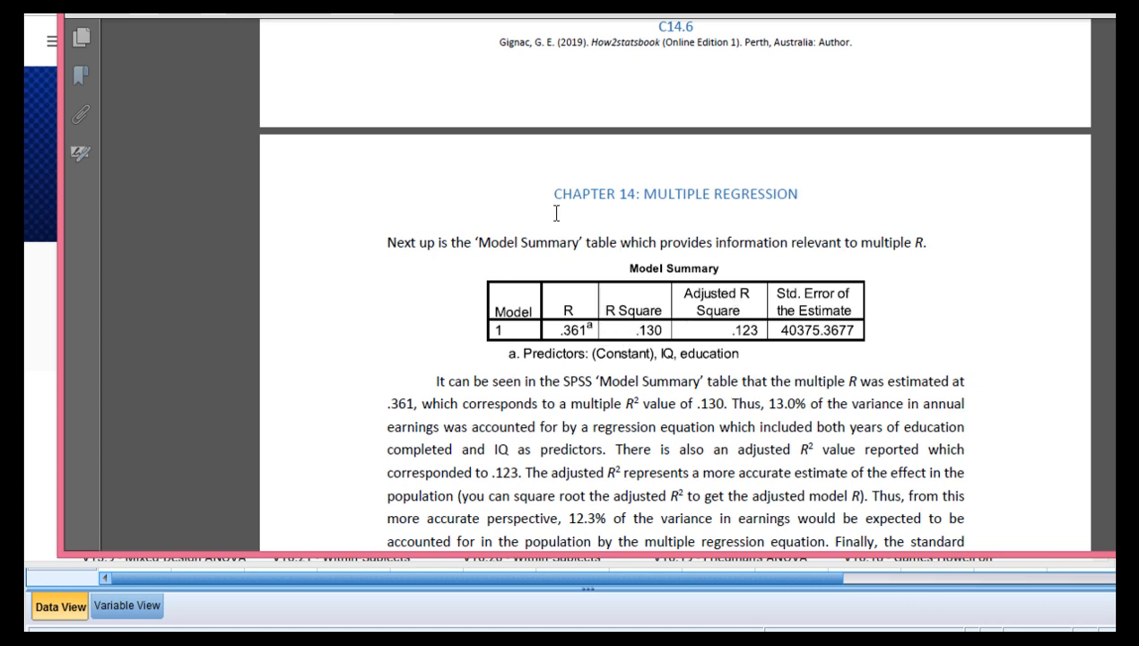
mouse_move(675, 330)
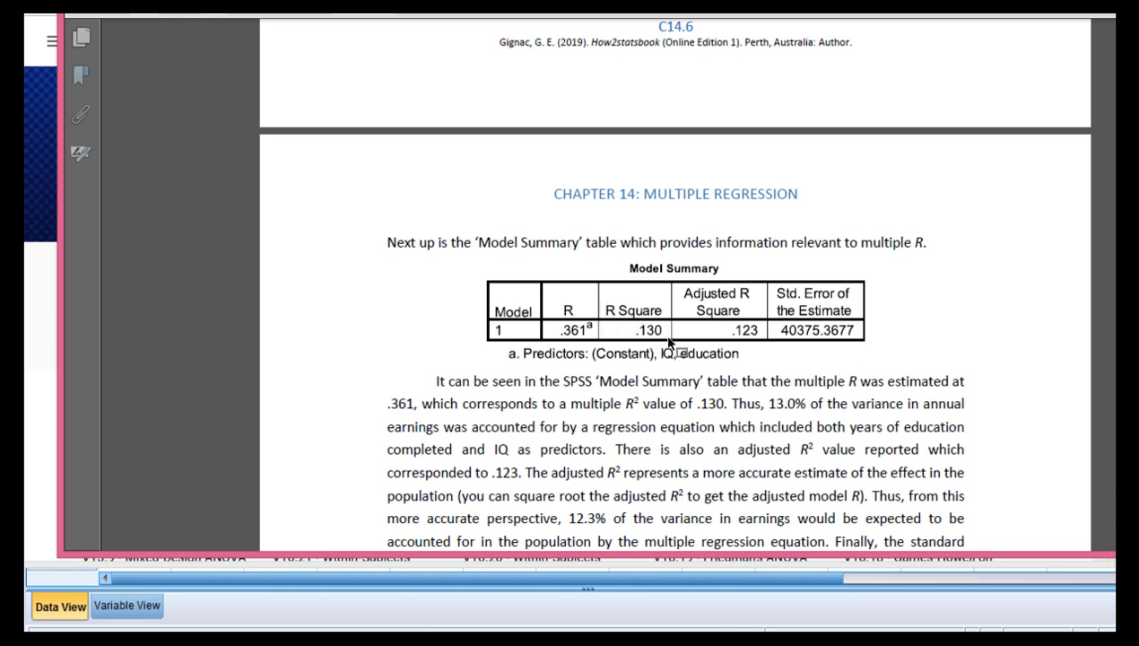
mouse_move(642, 308)
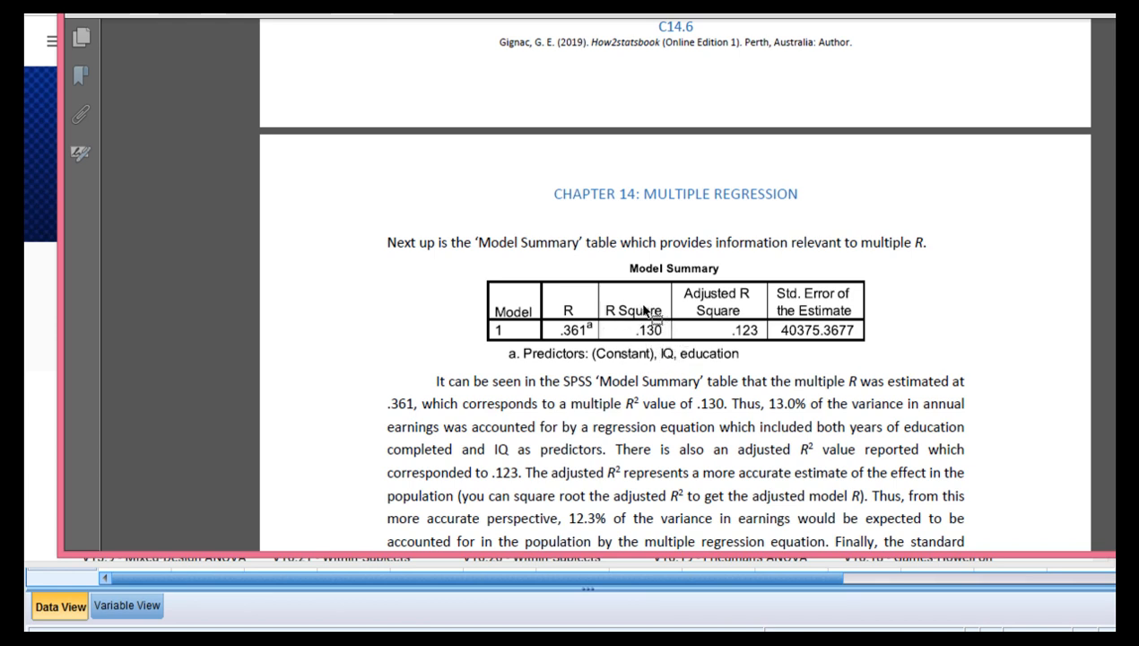
mouse_move(649, 338)
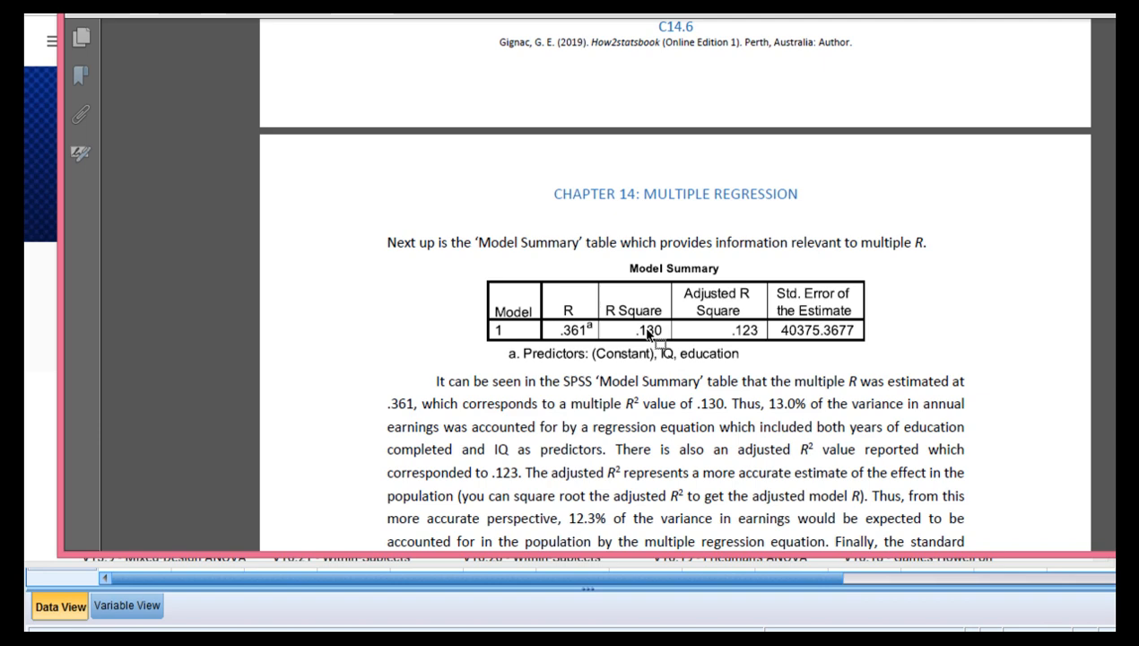
scroll("down", 3)
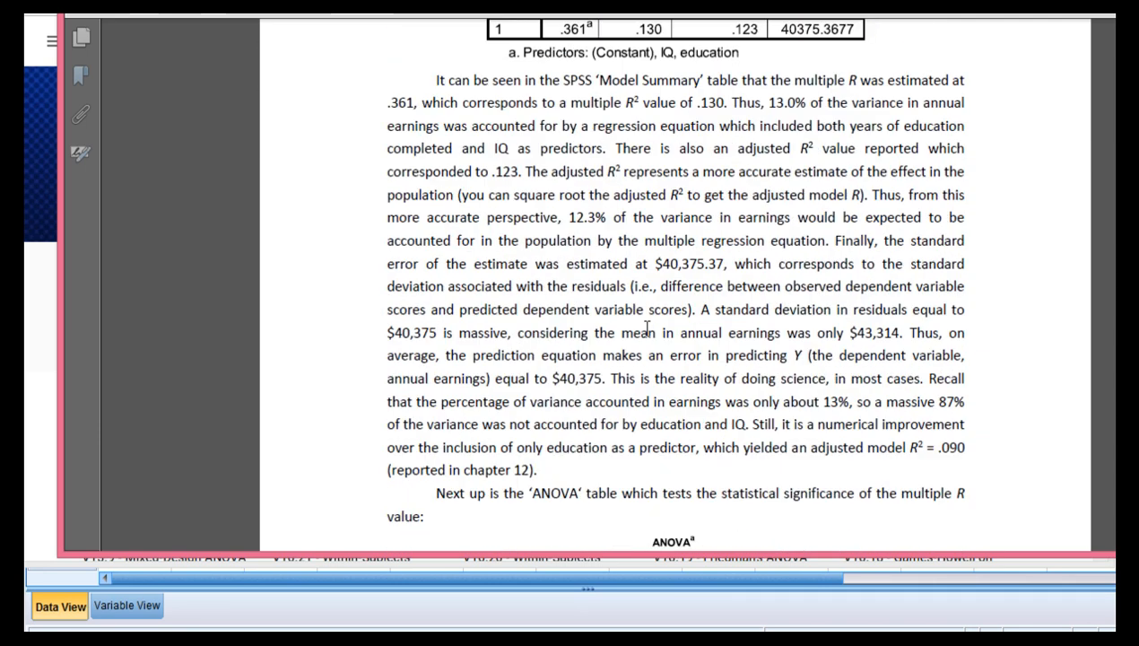
scroll("down", 3)
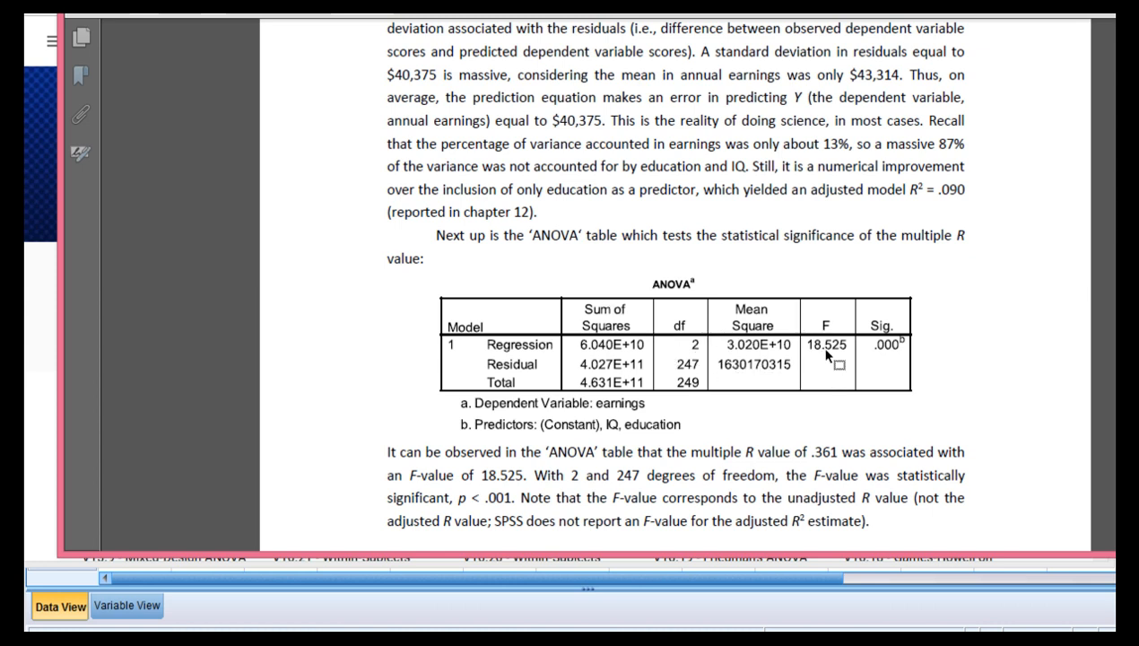
scroll("up", 3)
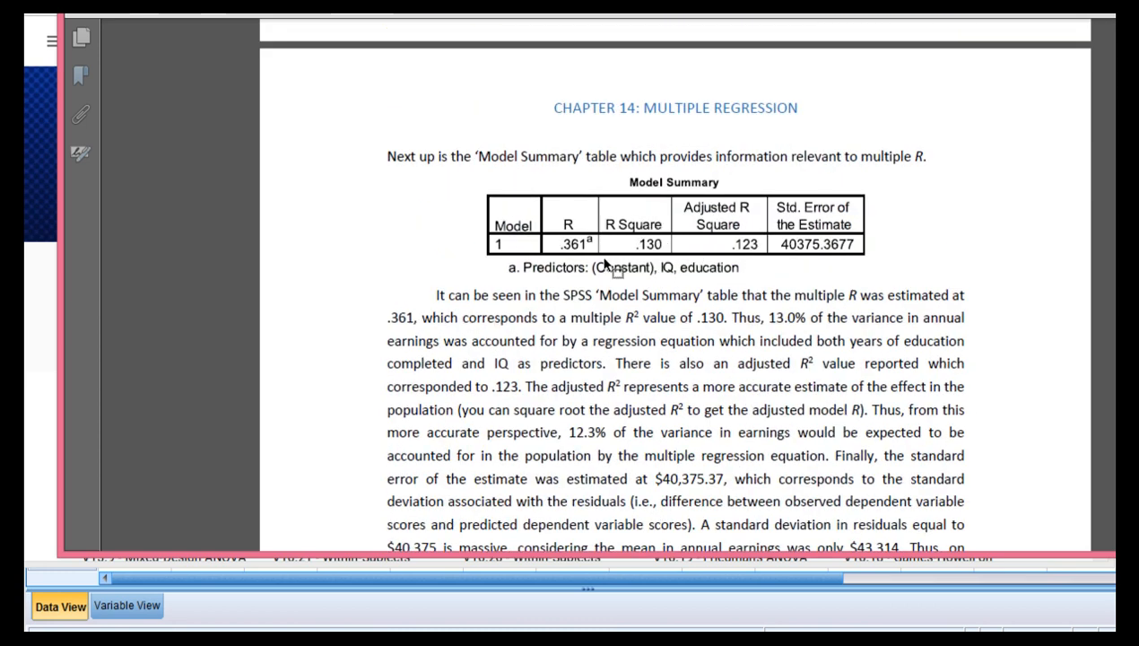
scroll("up", 3)
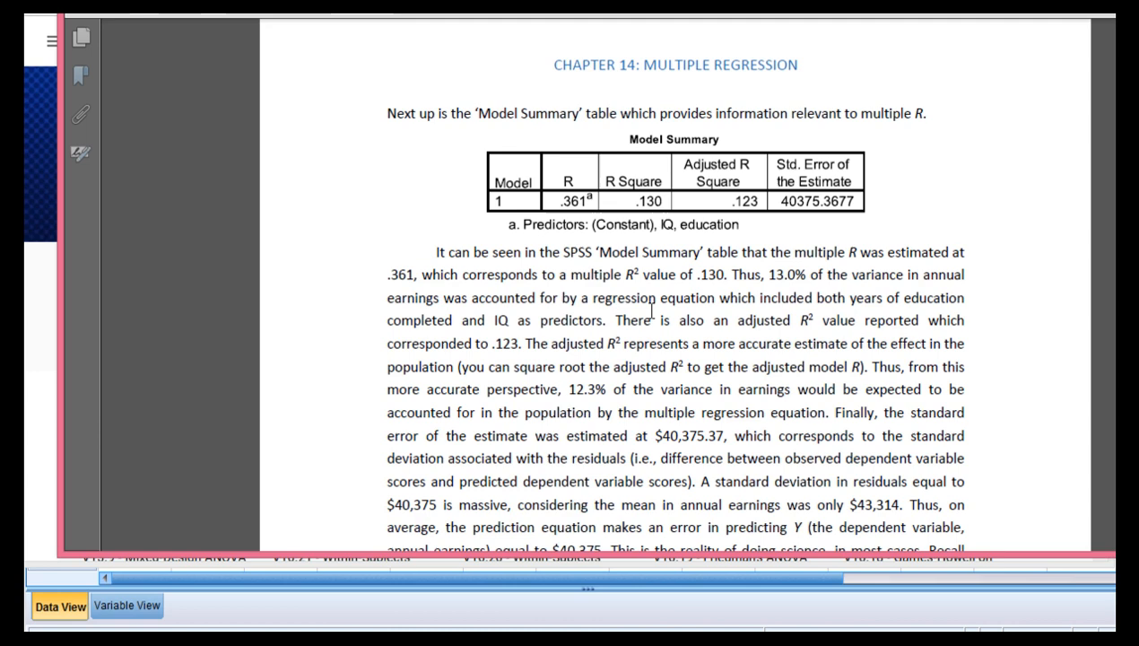
scroll("down", 3)
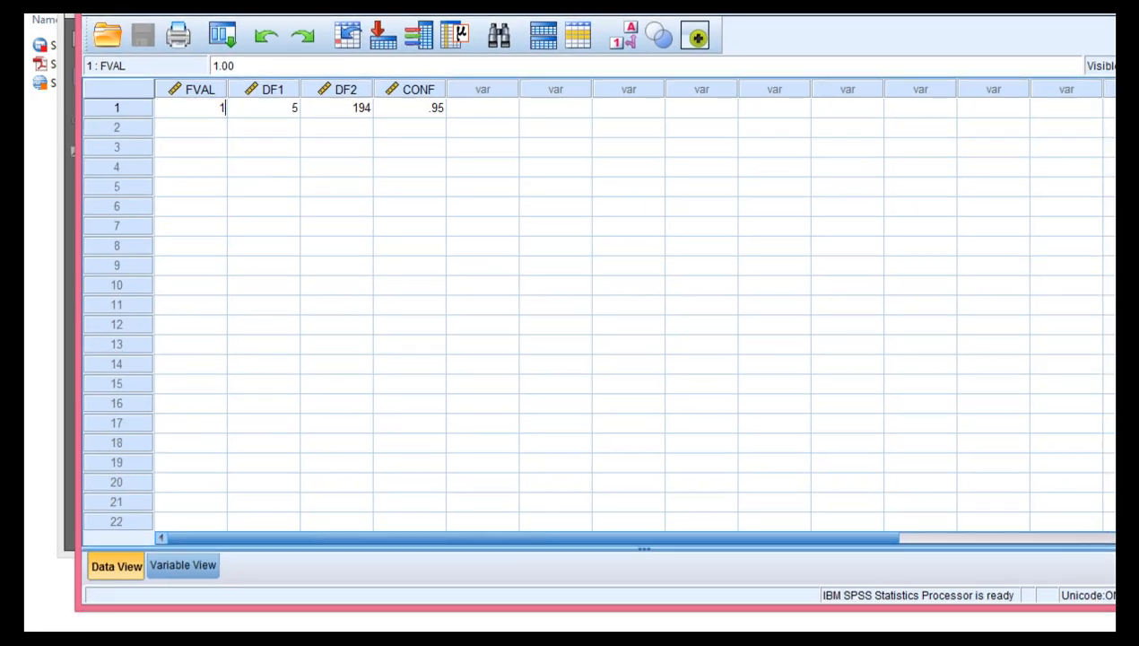
Enter FVAL 18.525, DF1 2, DF2 247 and CONF 95 in the input row
left_click(264, 108)
type("24")
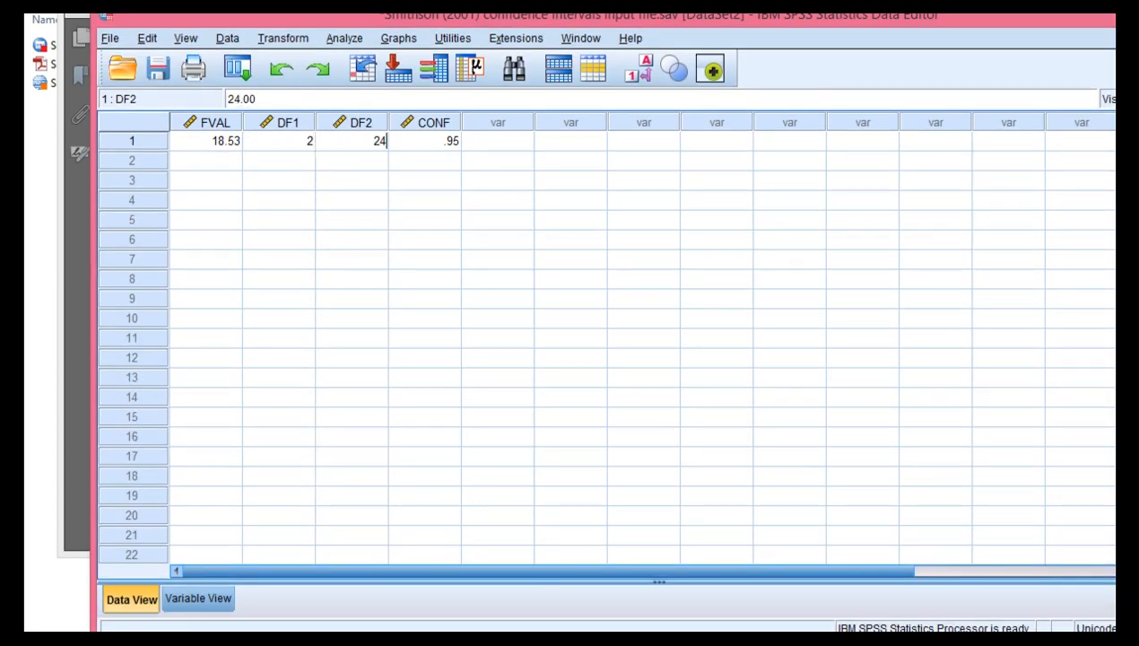
left_click(424, 140)
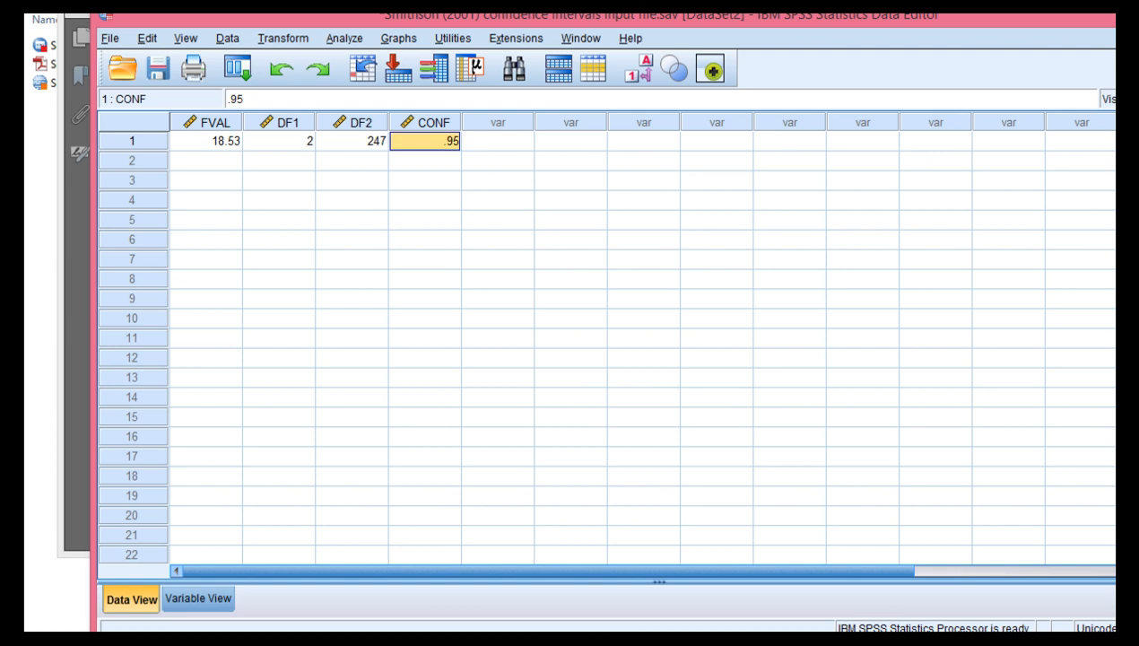
mouse_move(581, 151)
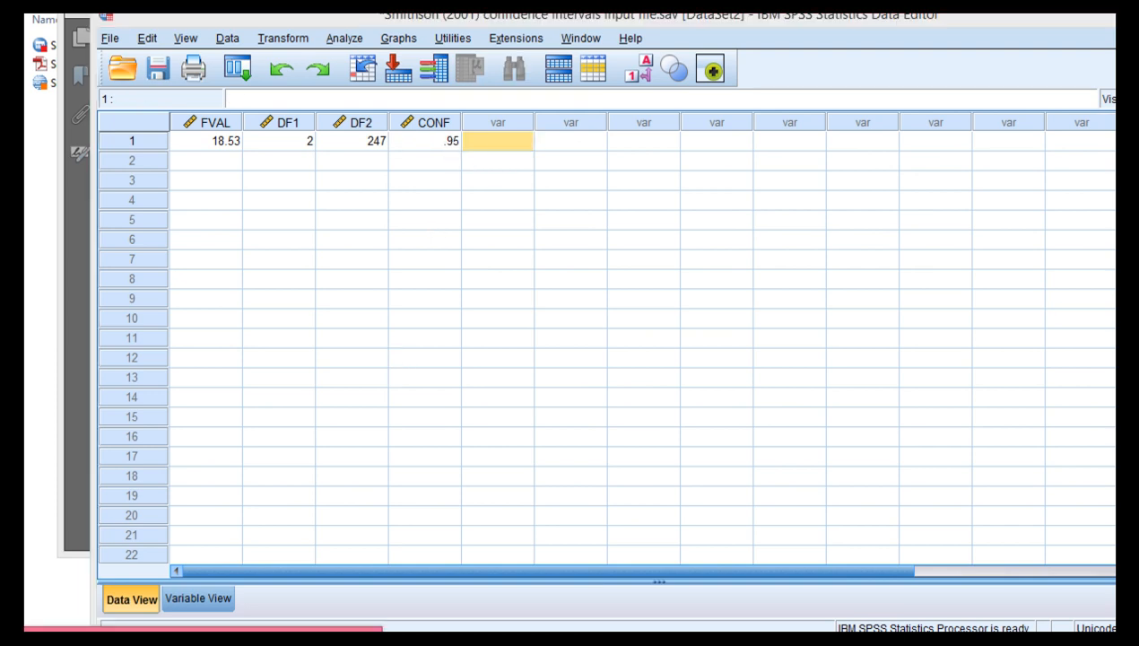
Run All on the noncentral-F syntax and inspect the new POWER and result columns
left_click(463, 48)
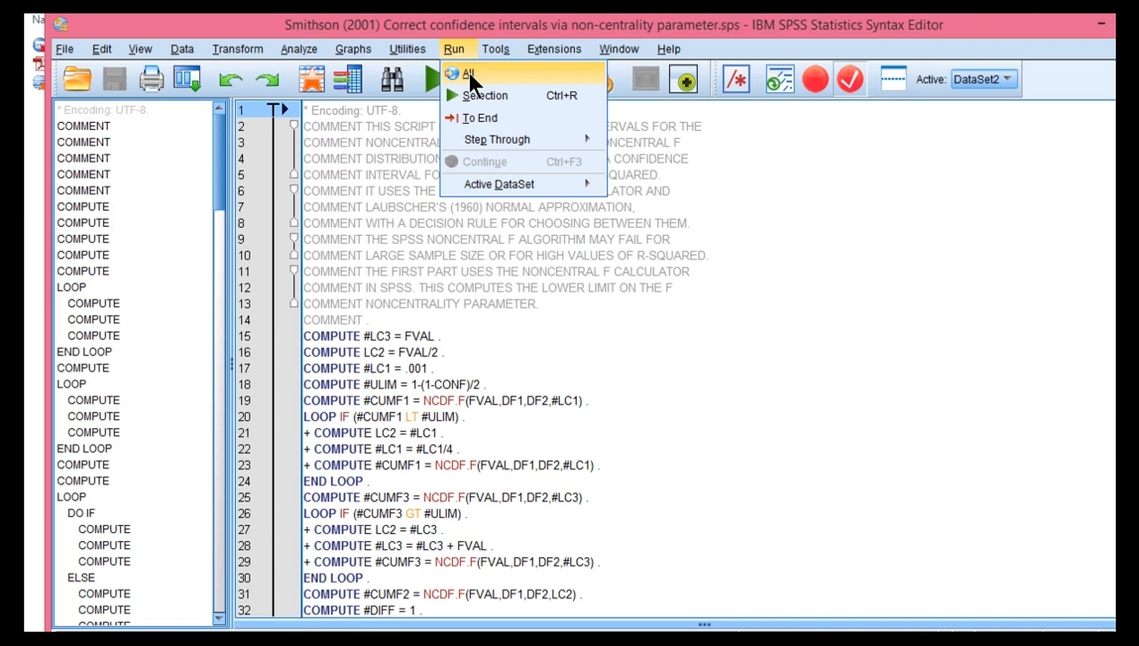
left_click(468, 72)
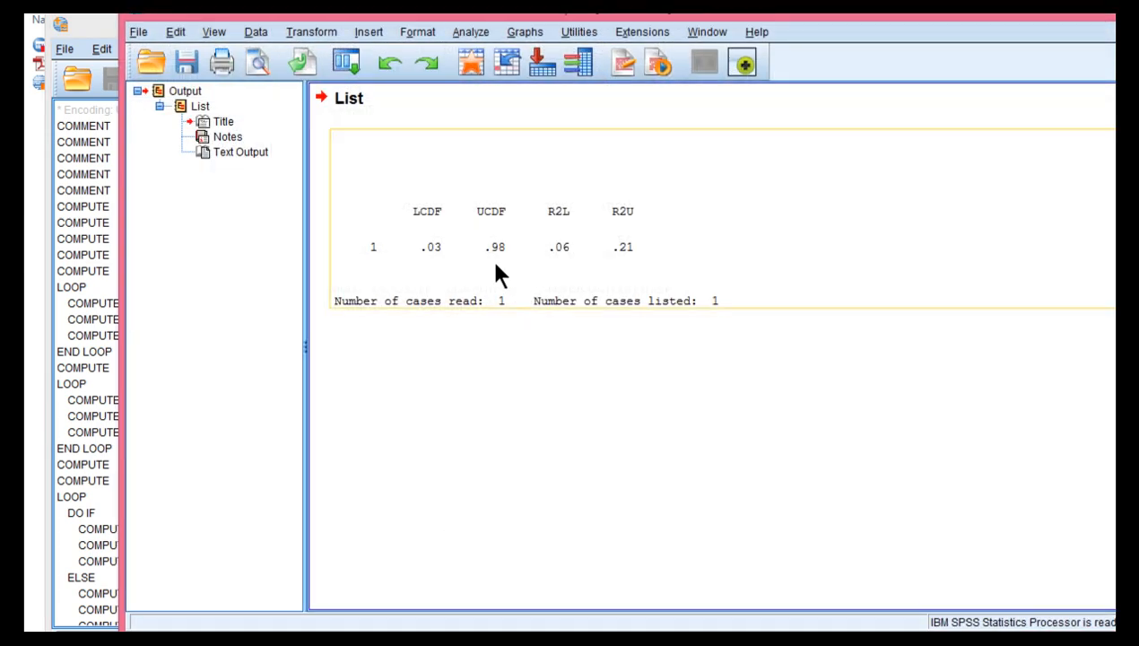
mouse_move(581, 247)
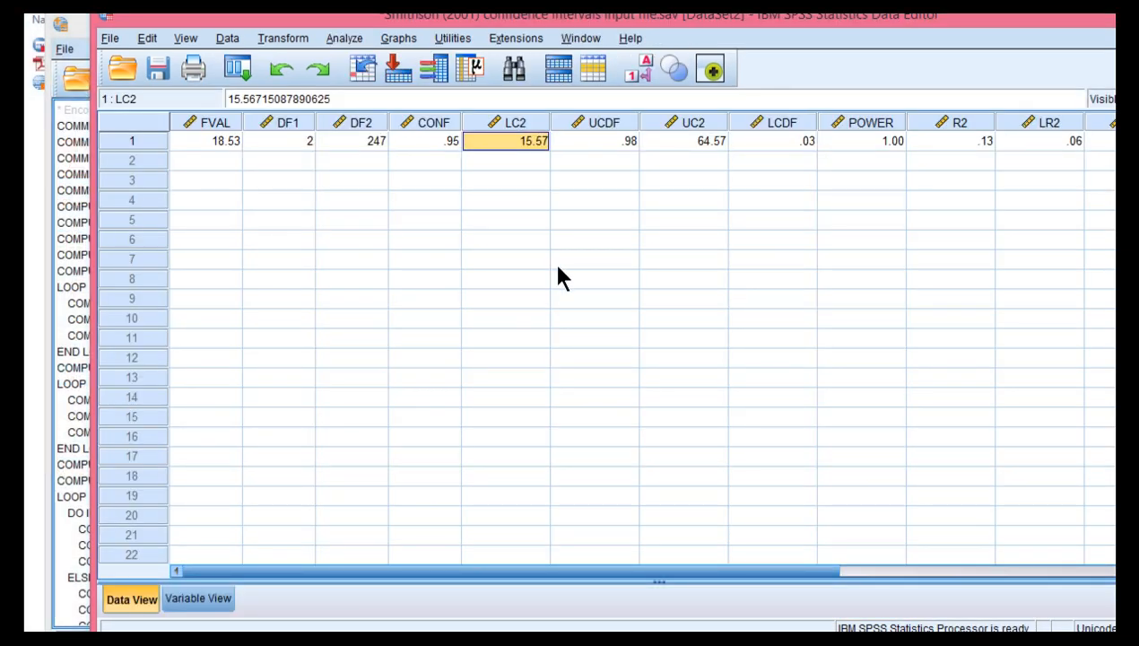
left_click(861, 140)
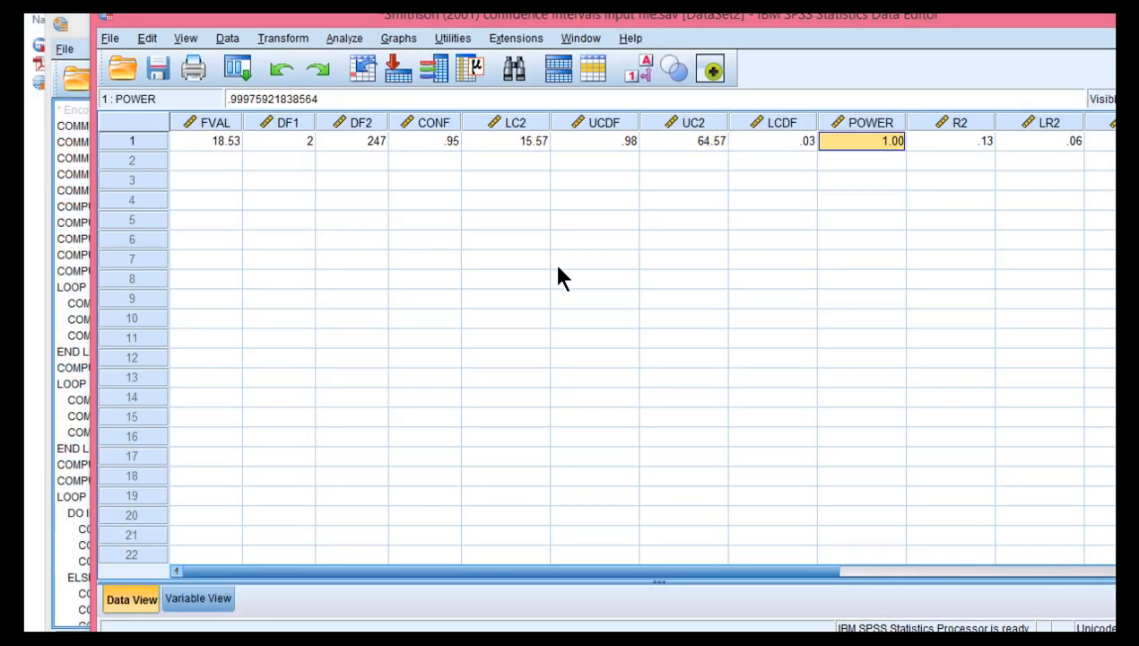
left_click(951, 140)
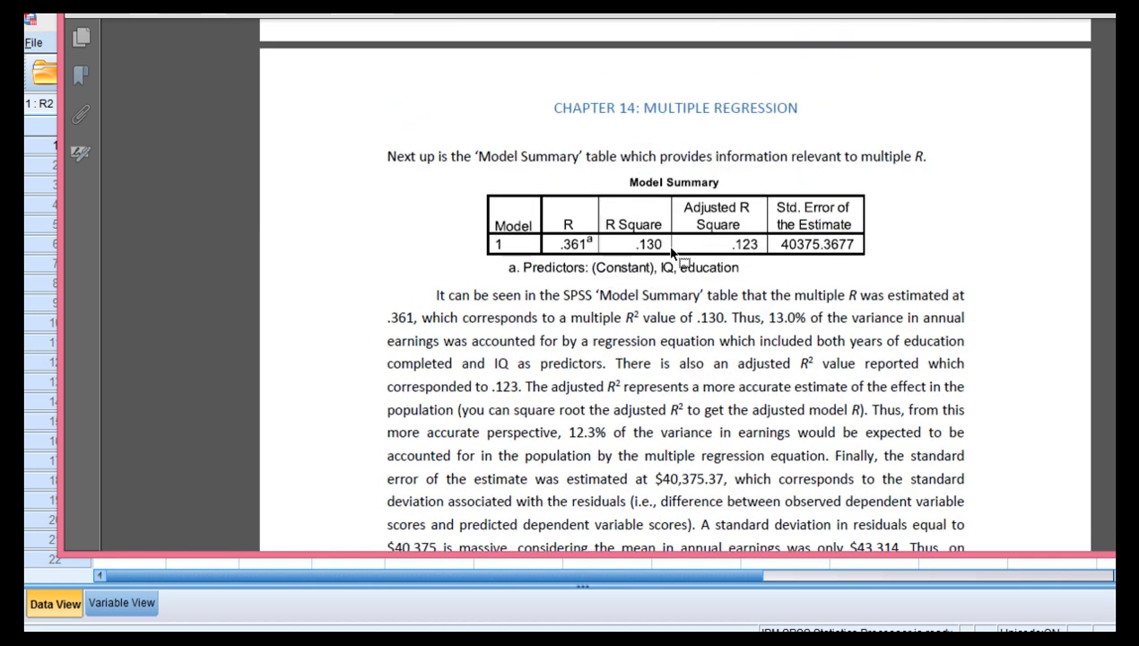
mouse_move(682, 258)
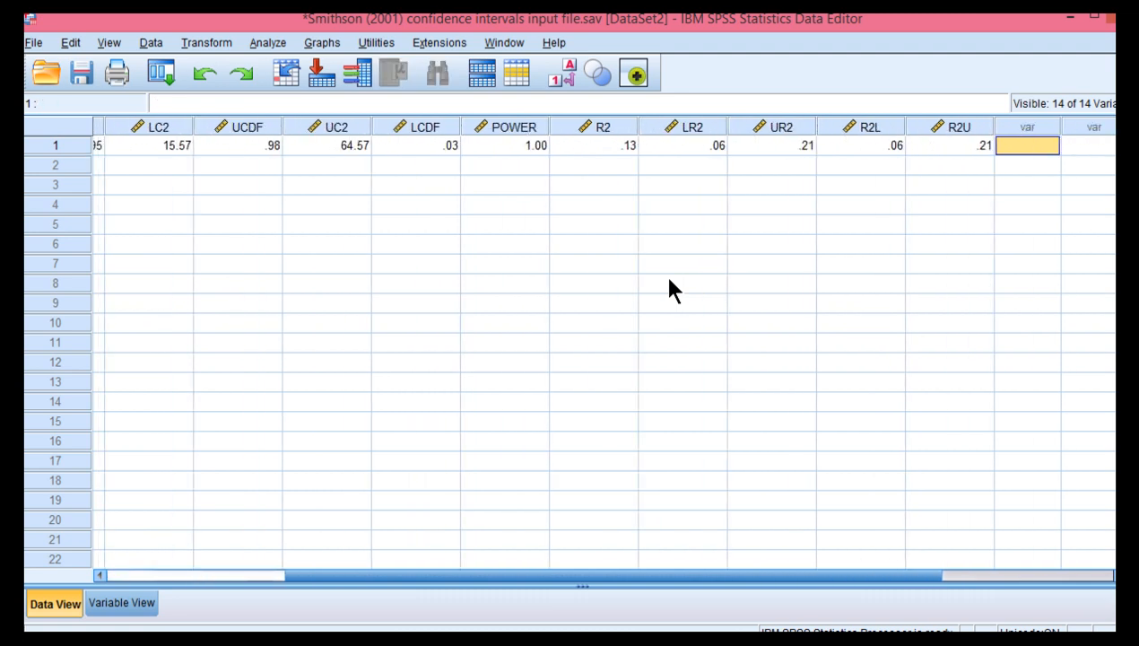
left_click(859, 143)
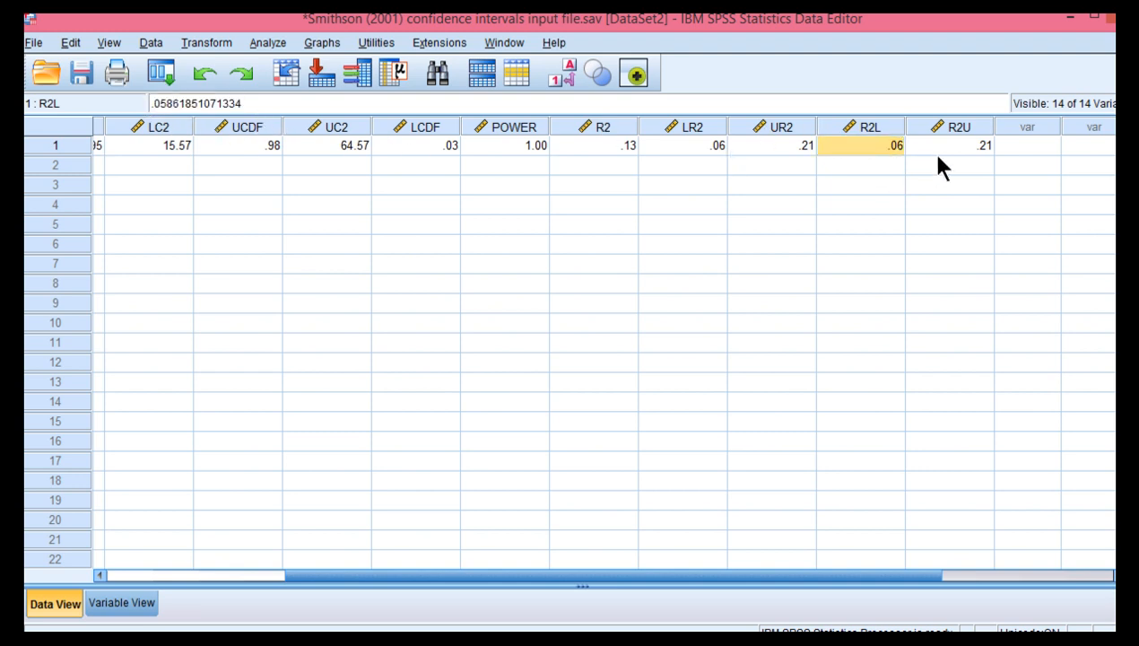
left_click(949, 144)
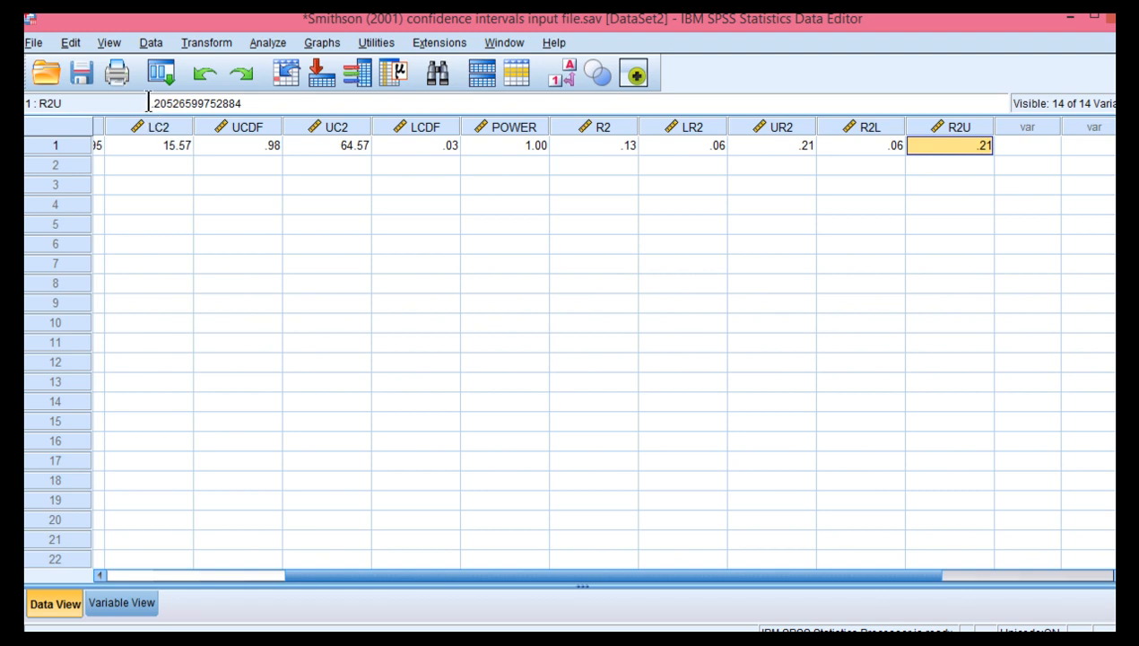
left_click(859, 145)
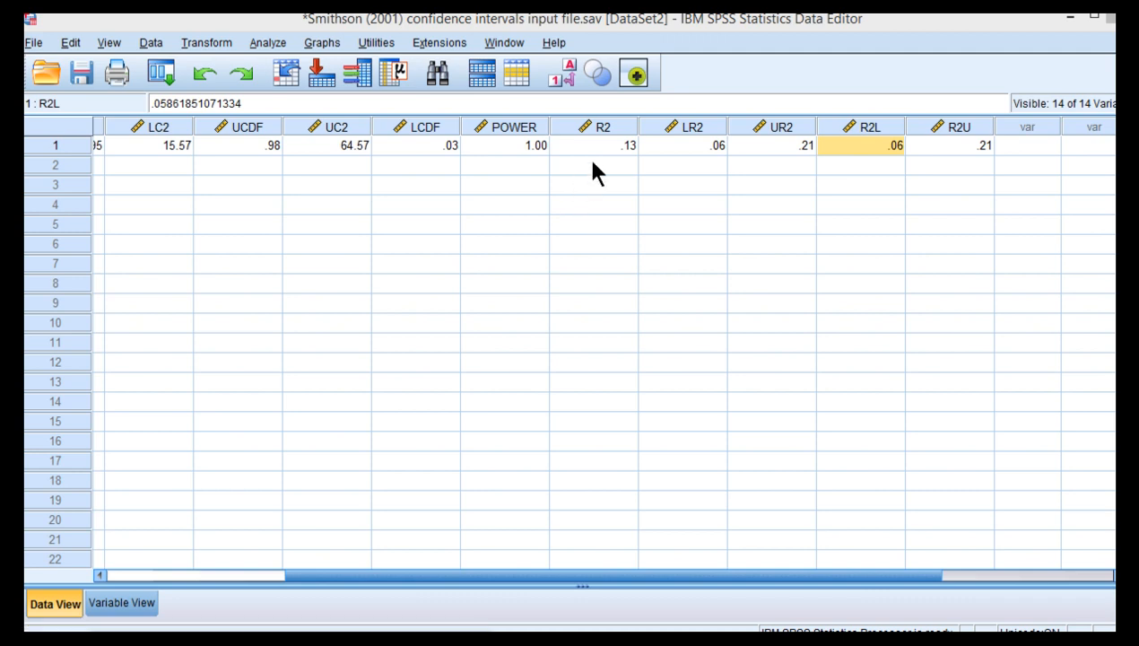
left_click(771, 143)
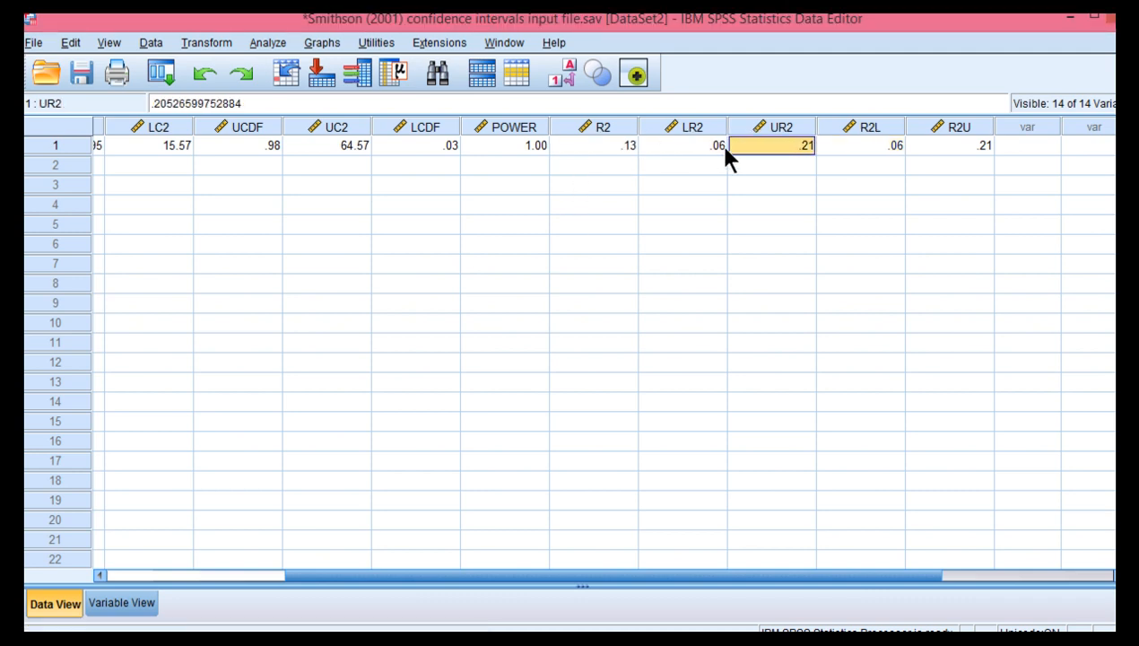
left_click(949, 146)
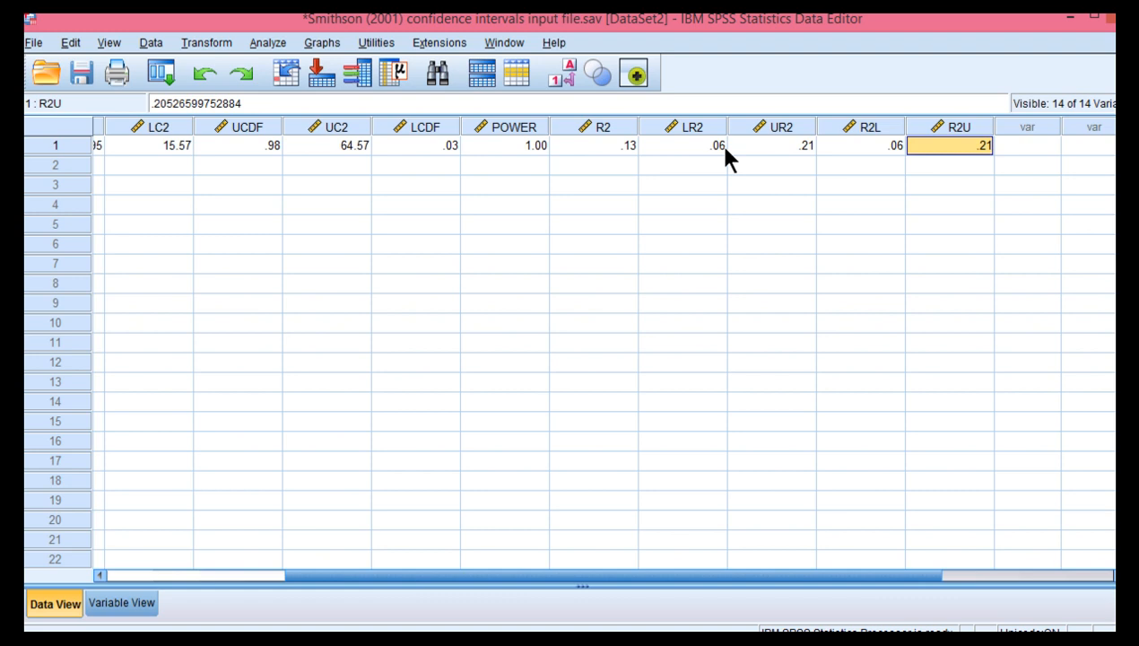
scroll("left", 3)
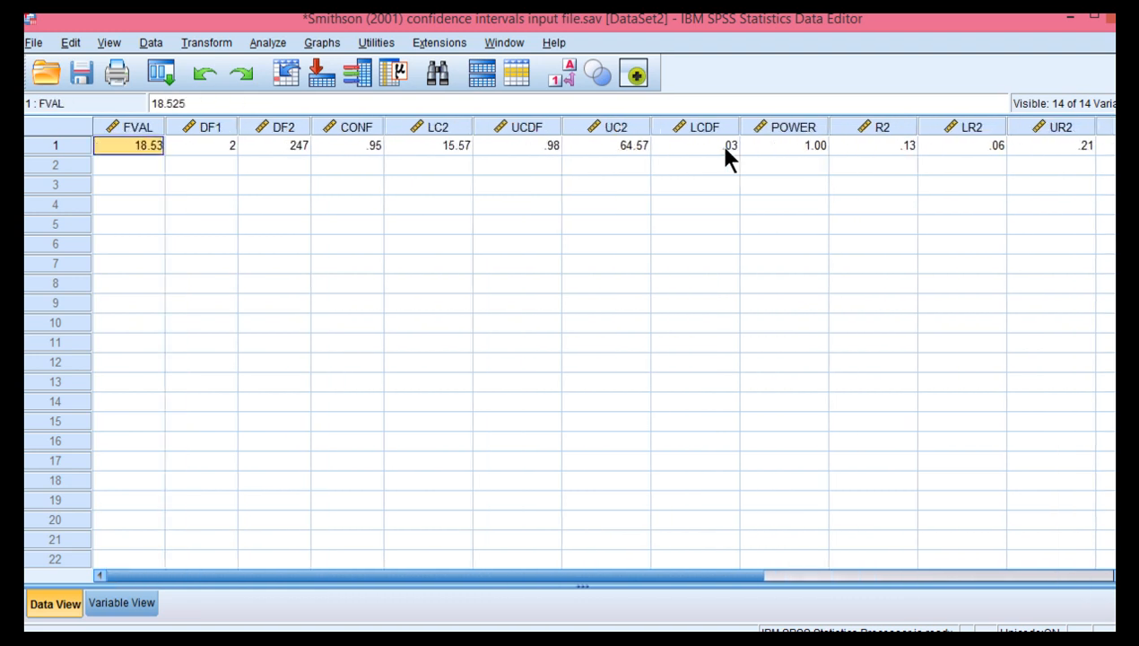
mouse_move(511, 312)
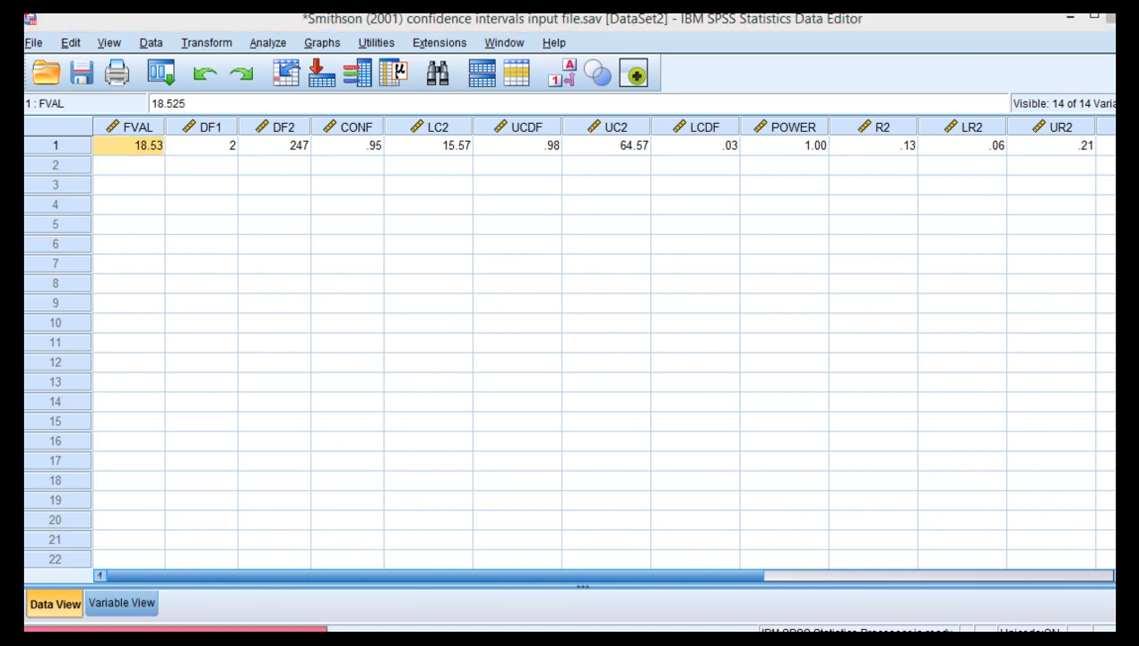
mouse_move(434, 154)
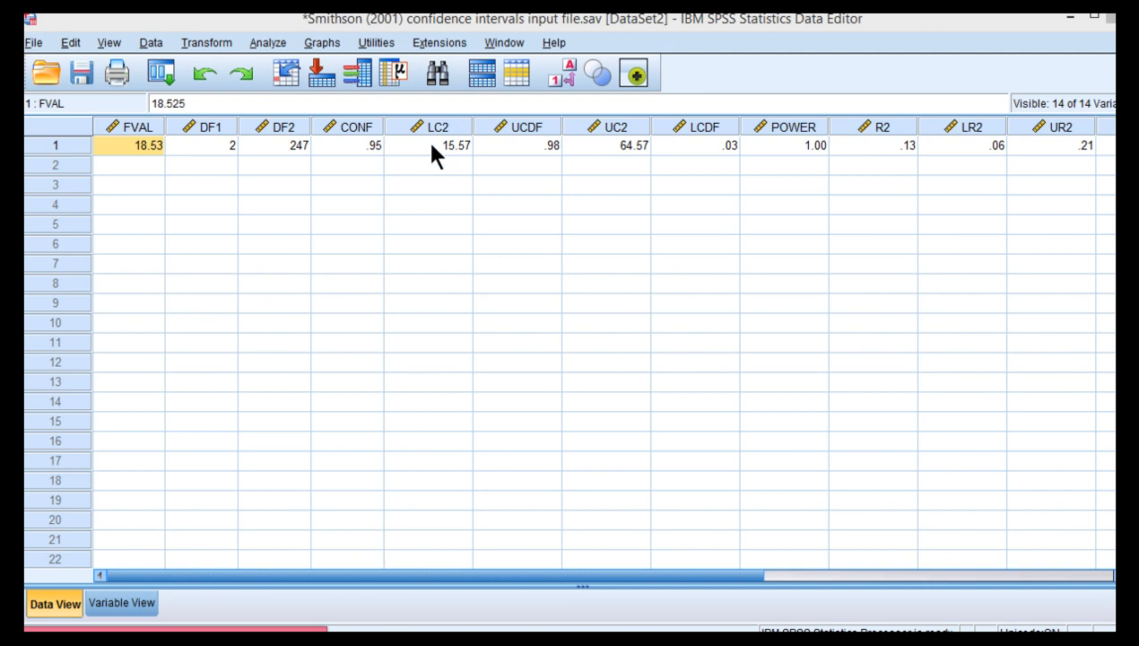
left_click(429, 145)
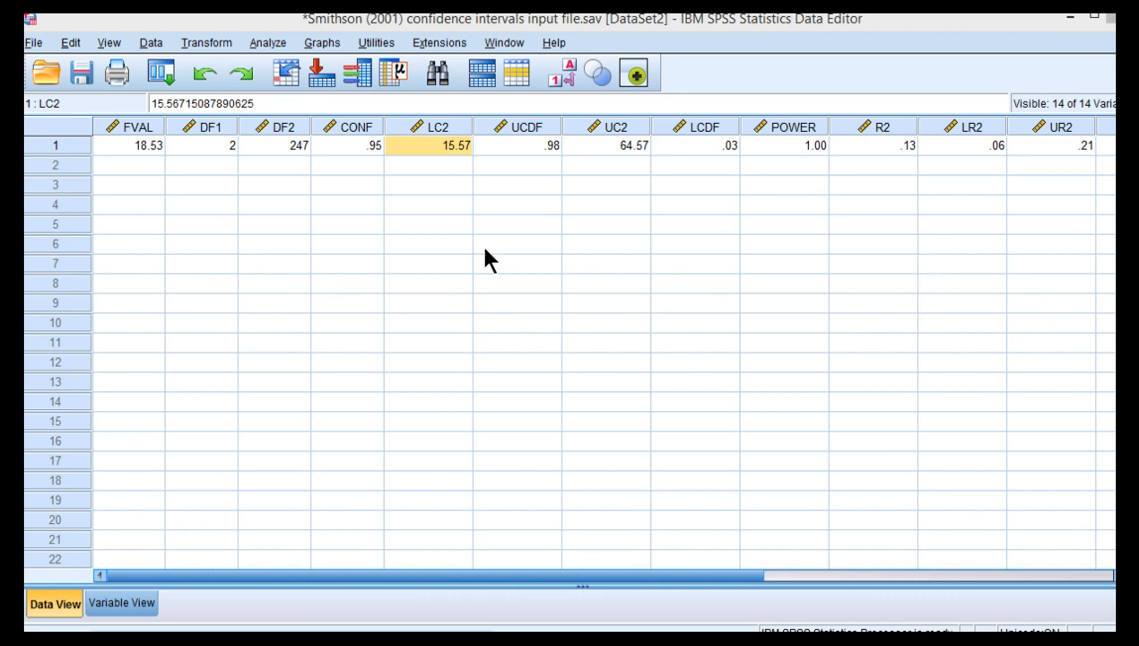
left_click(516, 244)
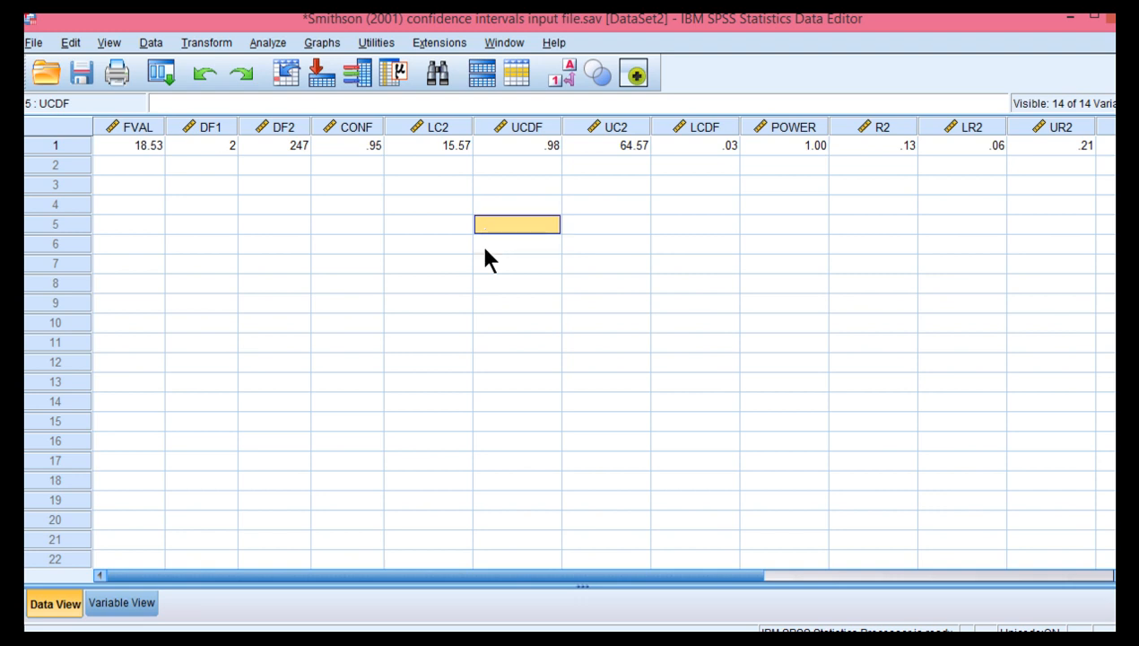
left_click(872, 165)
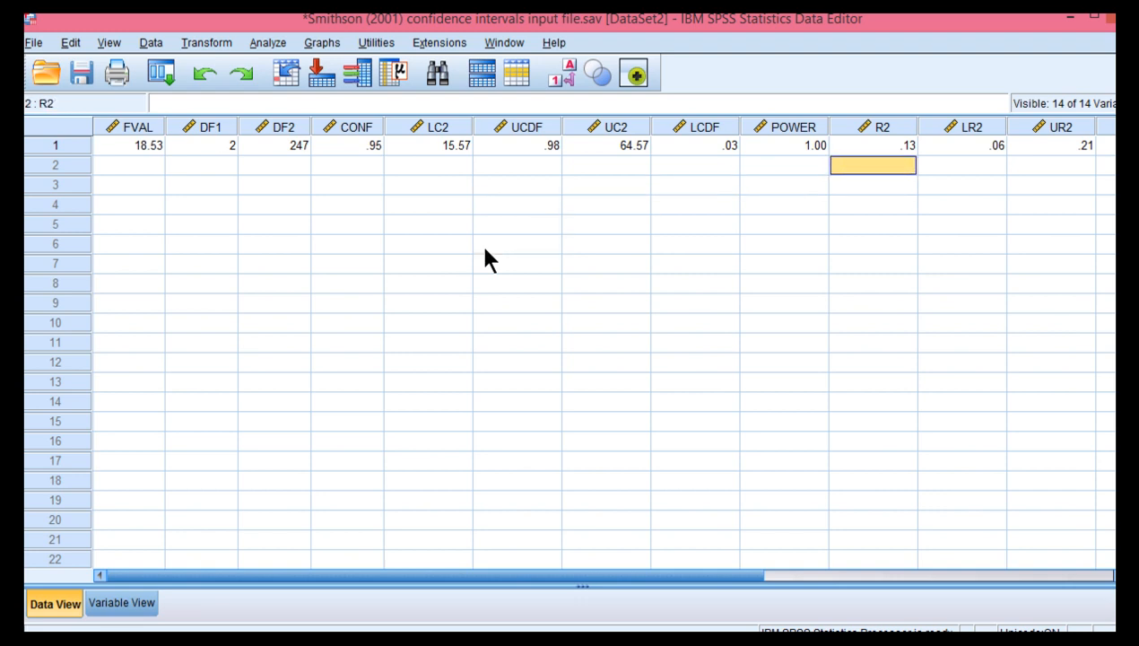
left_click(872, 144)
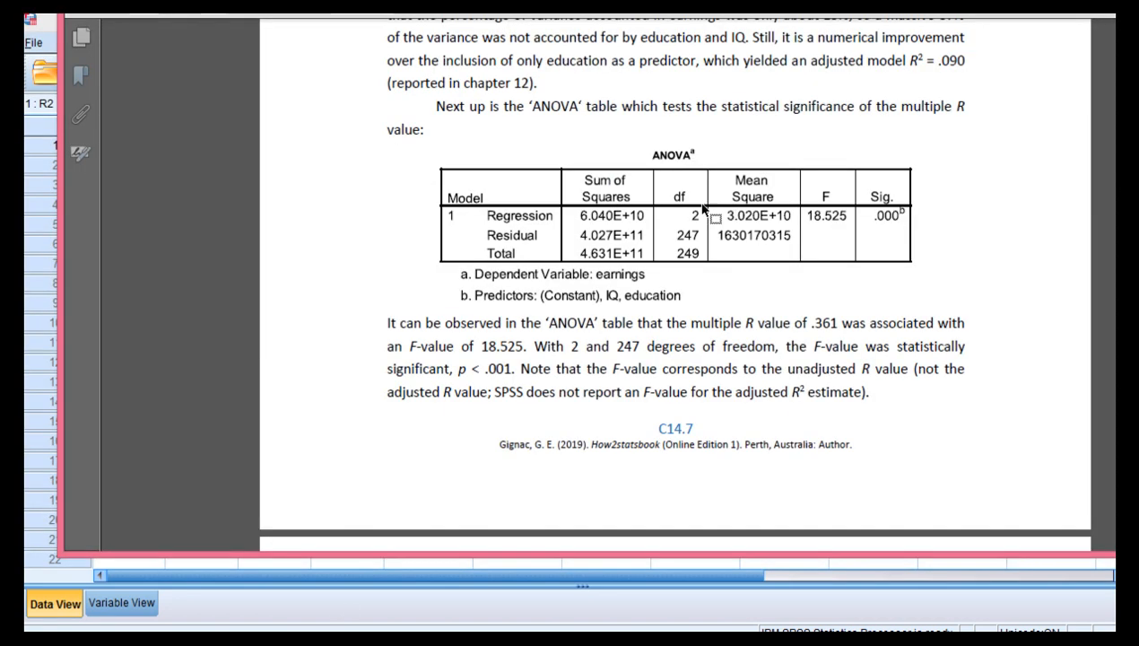
mouse_move(700, 249)
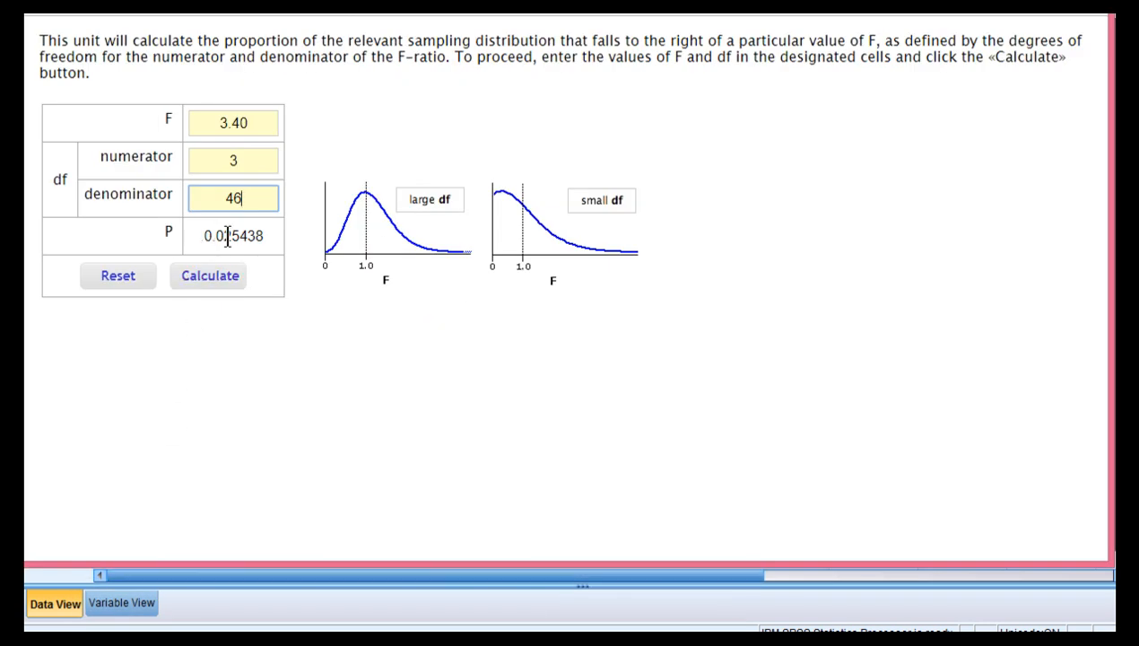
Calculate the p-value for F = 3.40 with 3 and 46 degrees of freedom
left_click(208, 276)
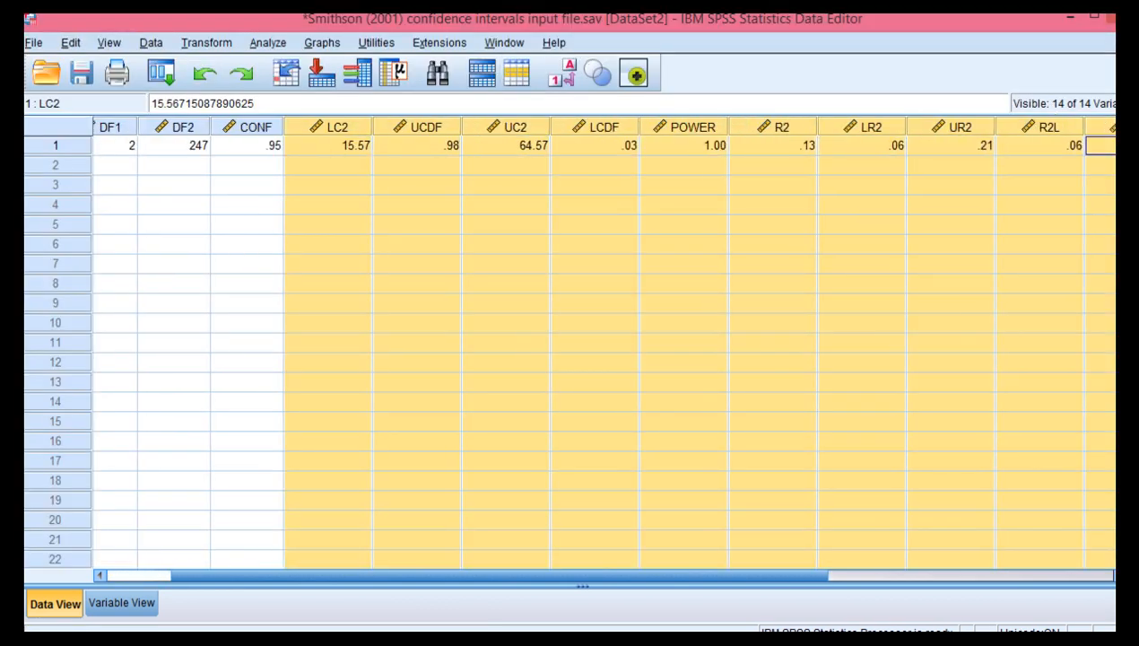
Clear the old result columns from LC2 onward and enter FVAL 3.40, DF1 3, DF2 46
scroll("right", 3)
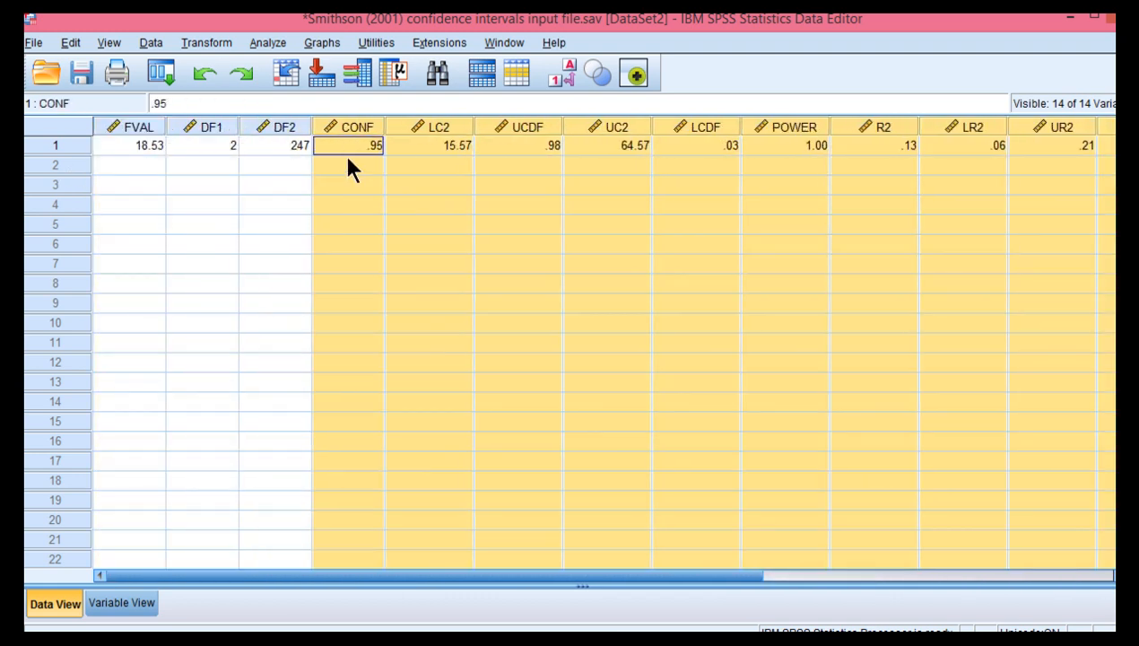
right_click(438, 125)
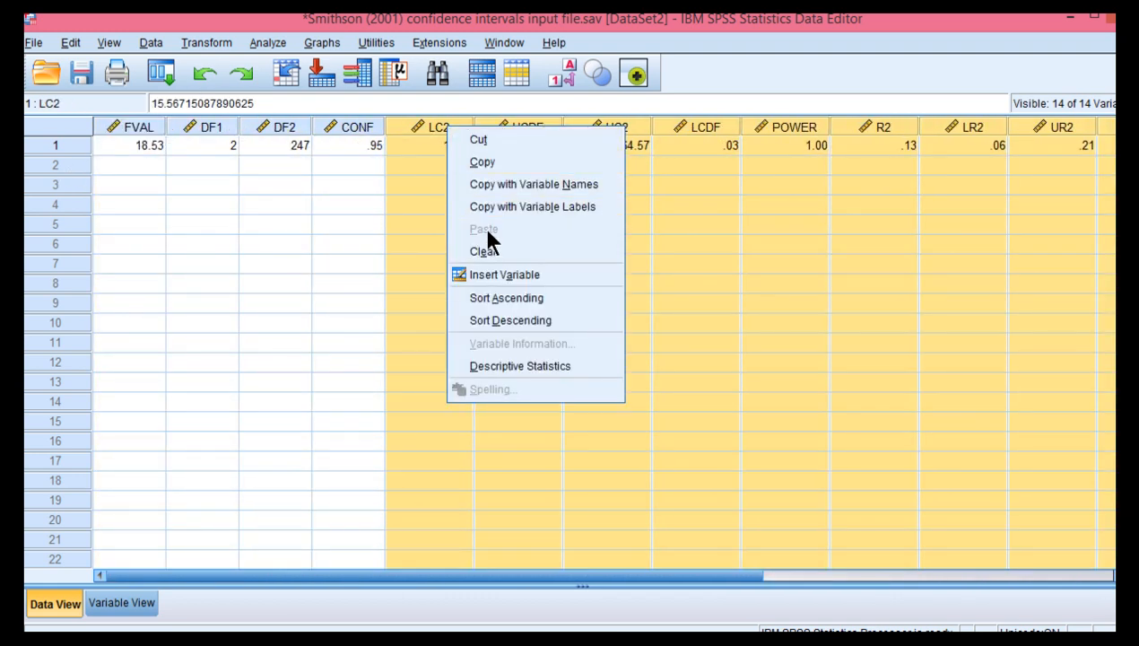
left_click(484, 252)
type("46")
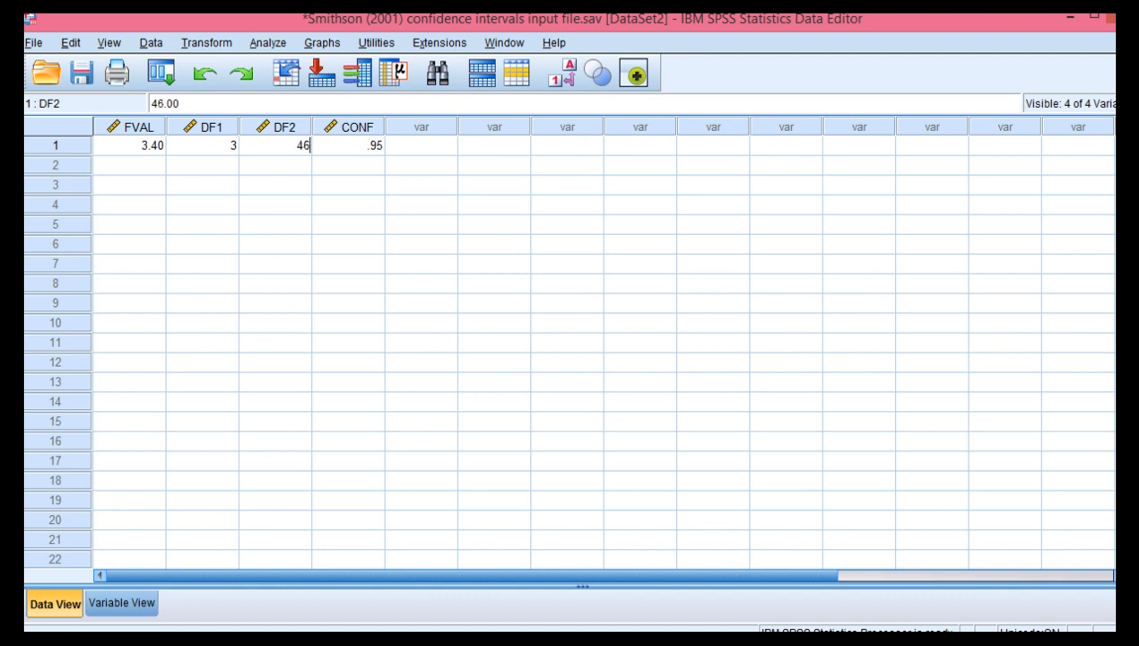
left_click(349, 145)
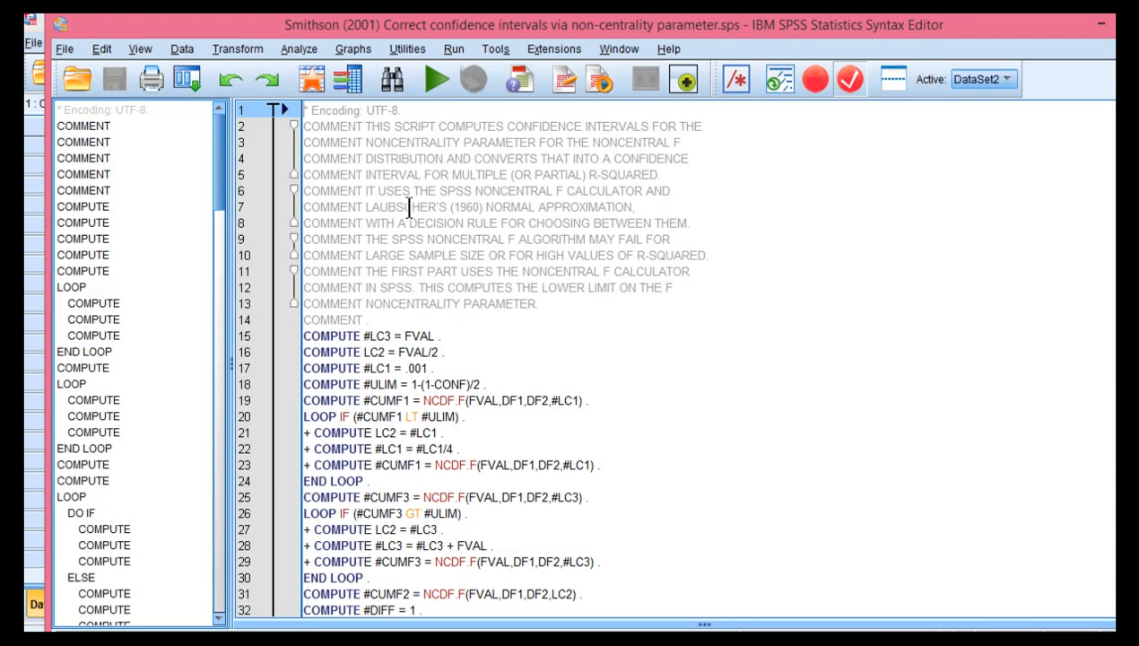
Run All on the script and check R2 .18 with bounds .00 and .33
left_click(436, 79)
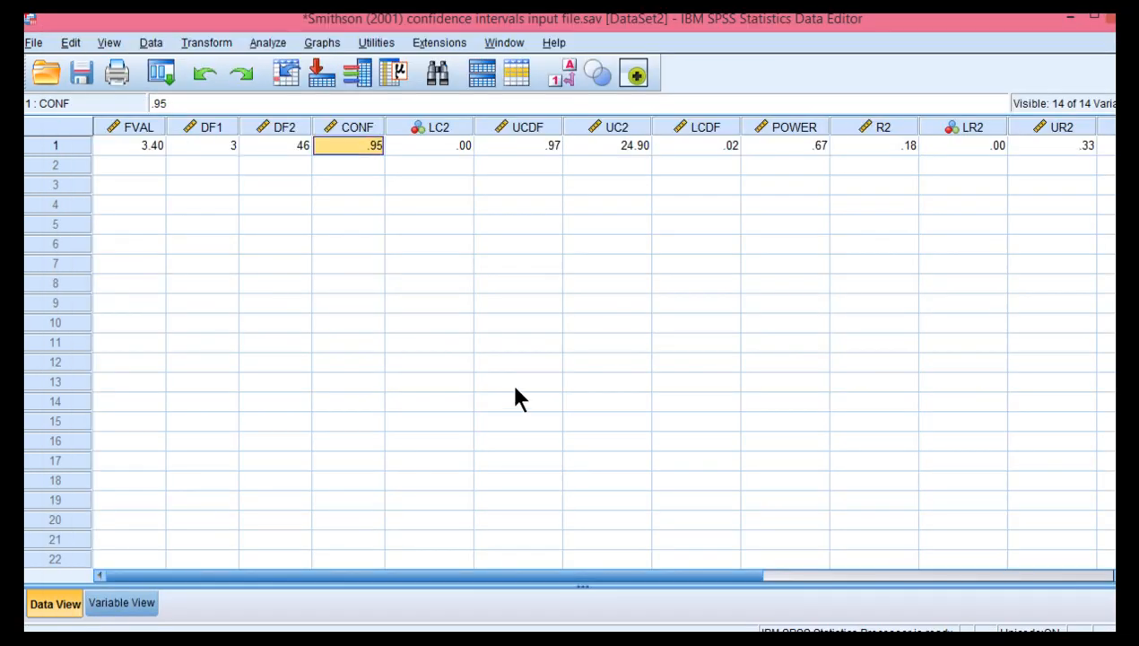
left_click(874, 145)
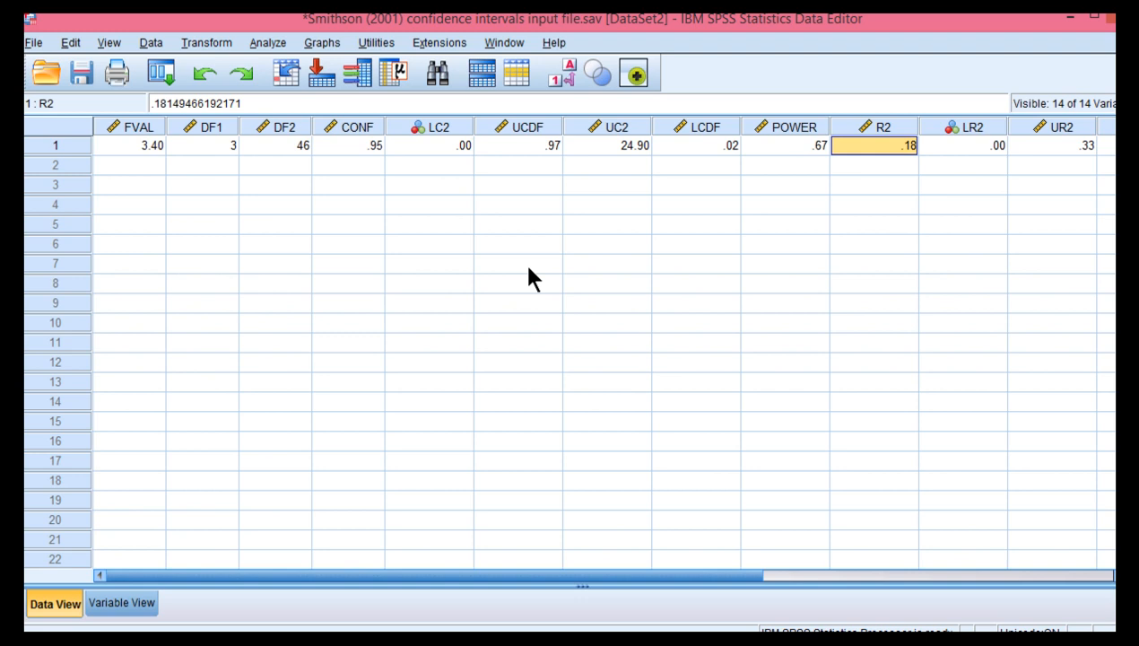
mouse_move(896, 180)
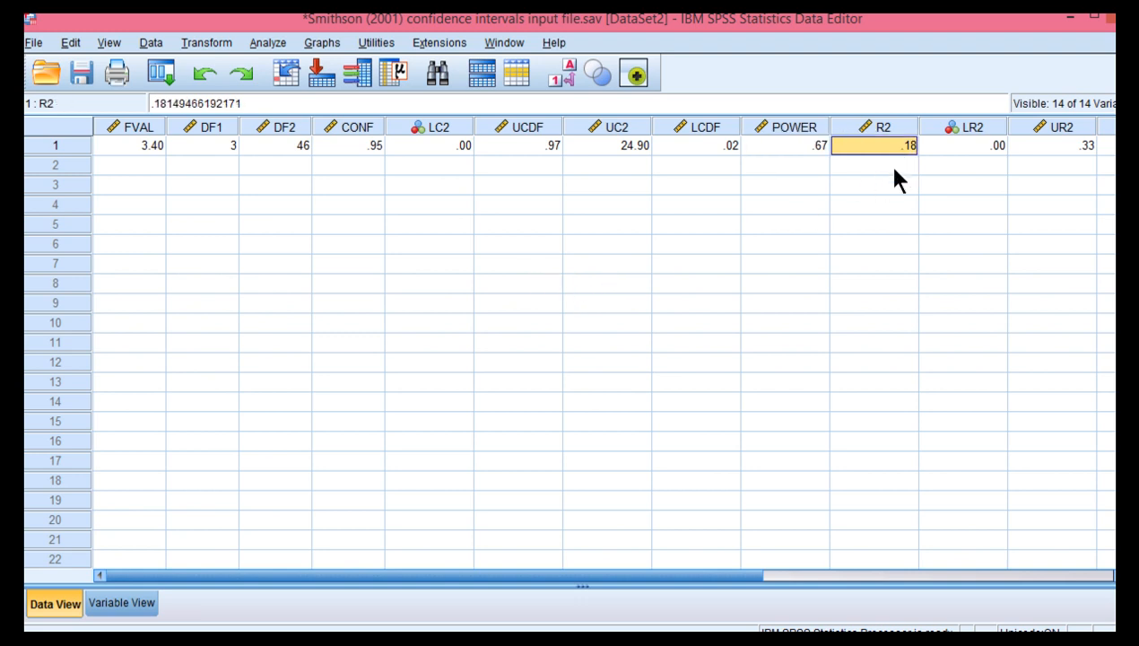
left_click(964, 145)
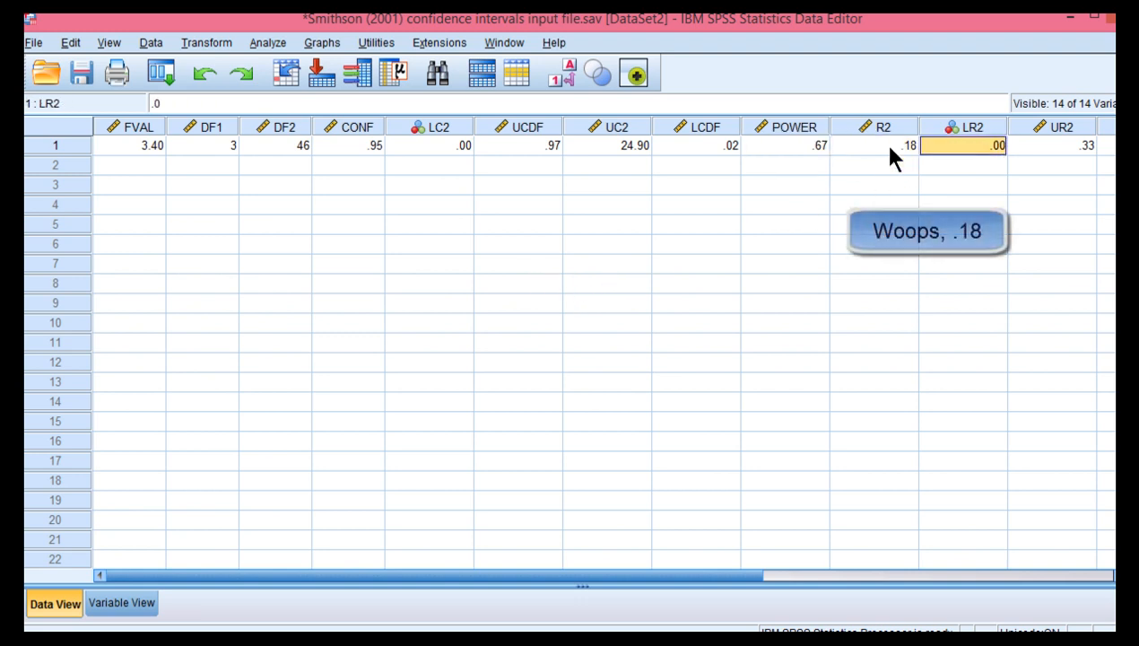
scroll("right", 3)
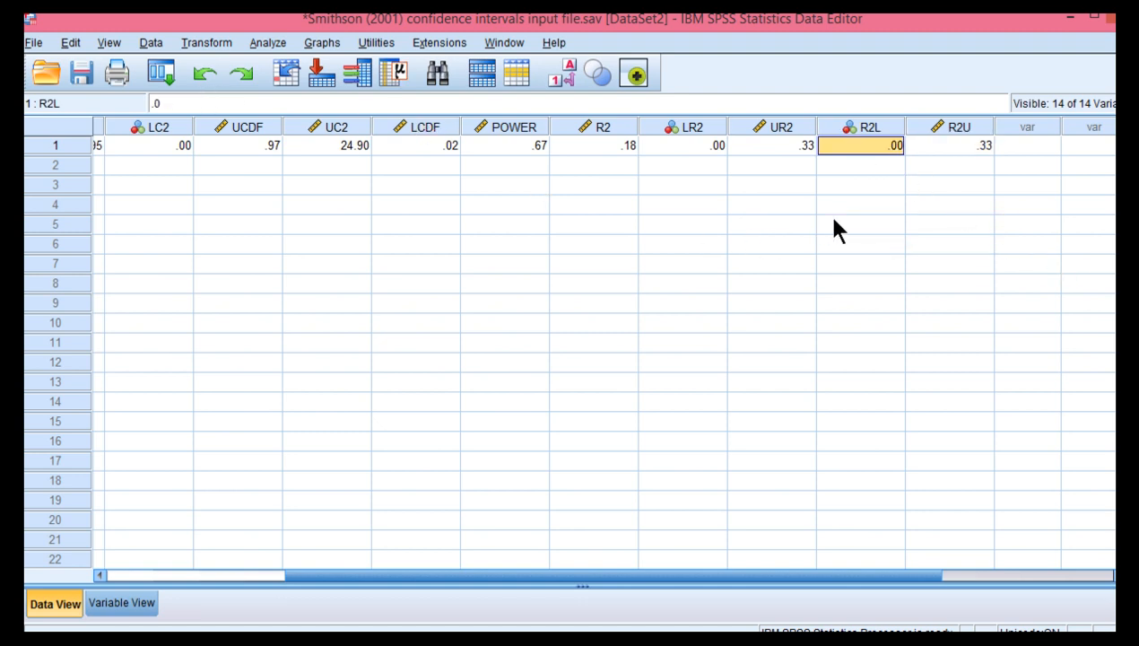
left_click(148, 143)
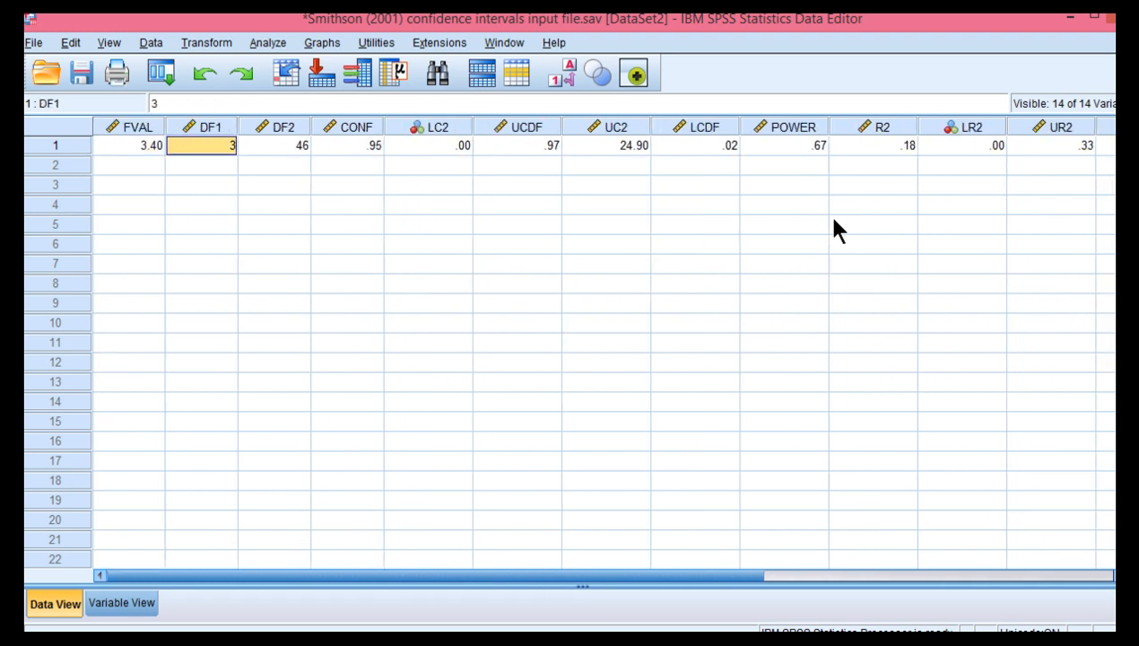
Change CONF to 90 and clear the old result columns before rerunning
left_click(962, 144)
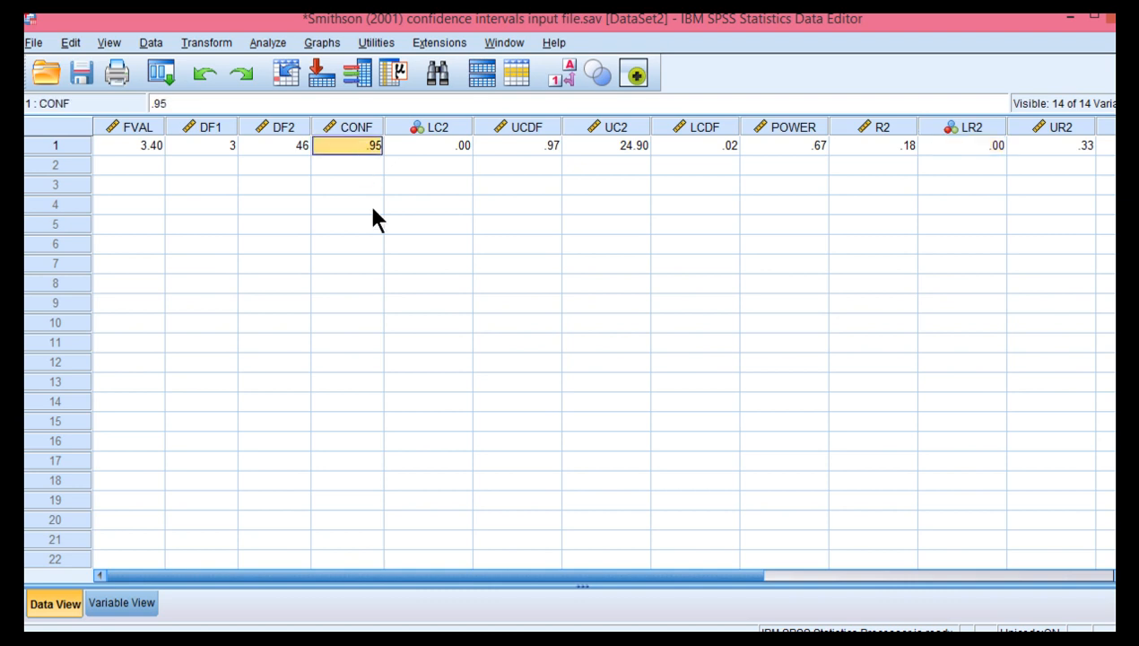
left_click(429, 143)
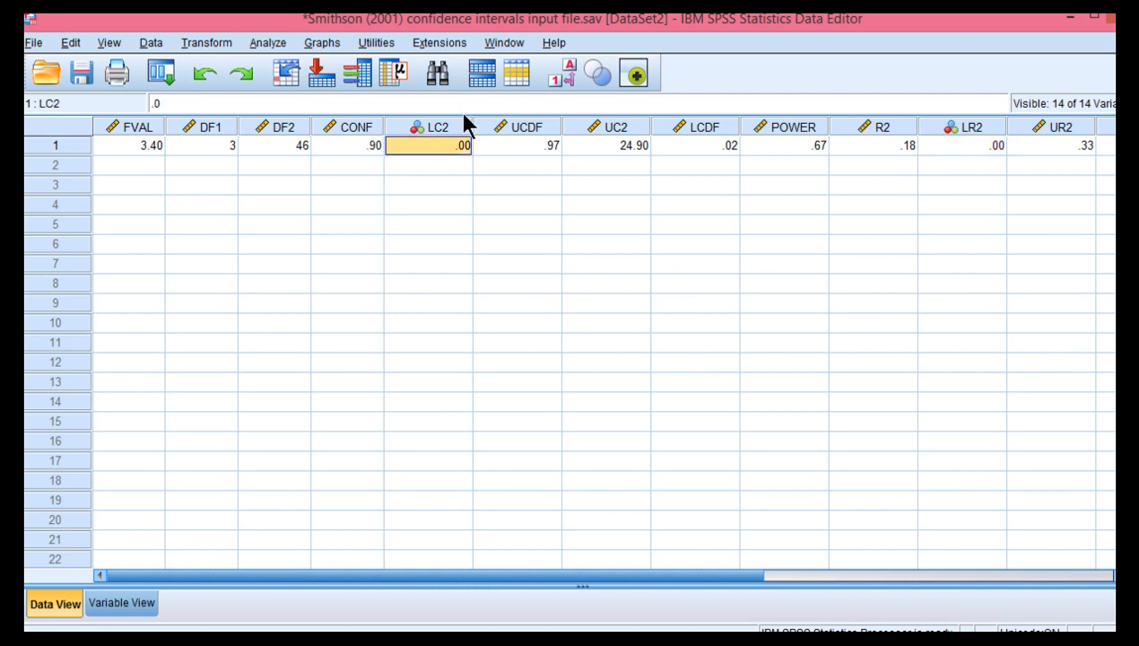
scroll("right", 3)
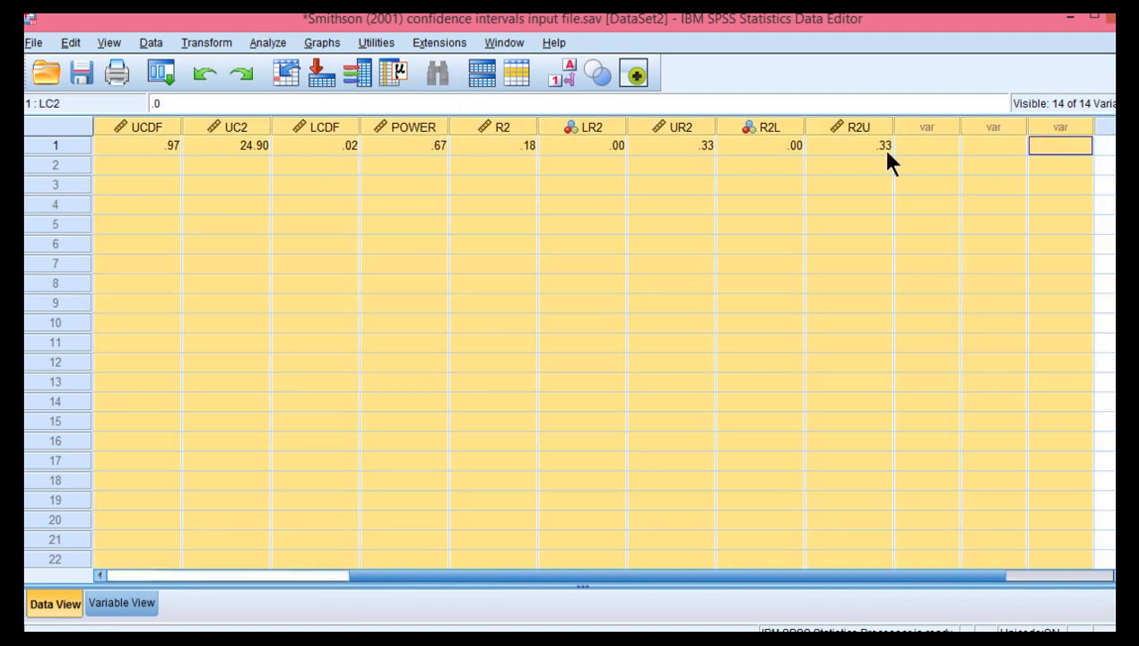
right_click(858, 126)
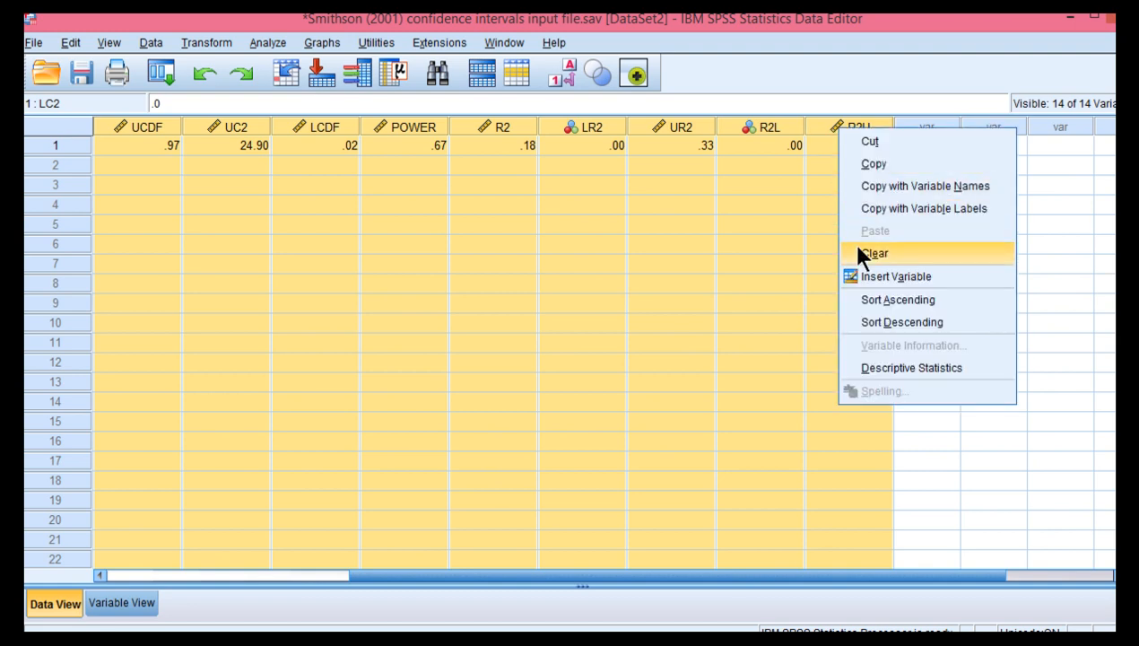
left_click(875, 252)
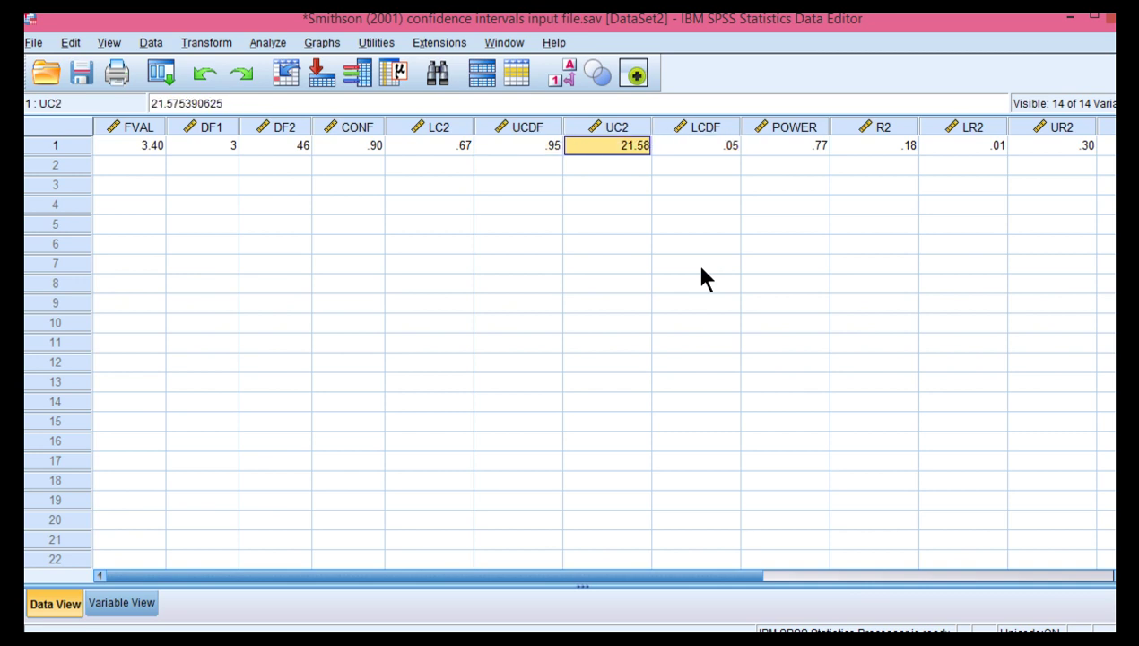
left_click(874, 145)
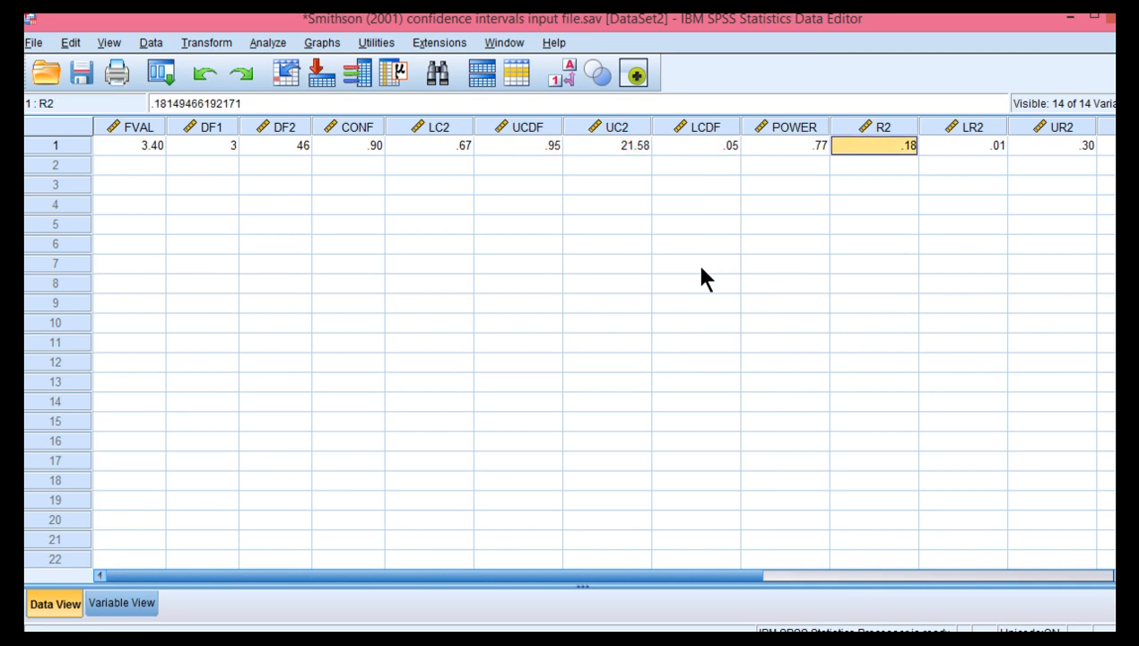
scroll("right", 3)
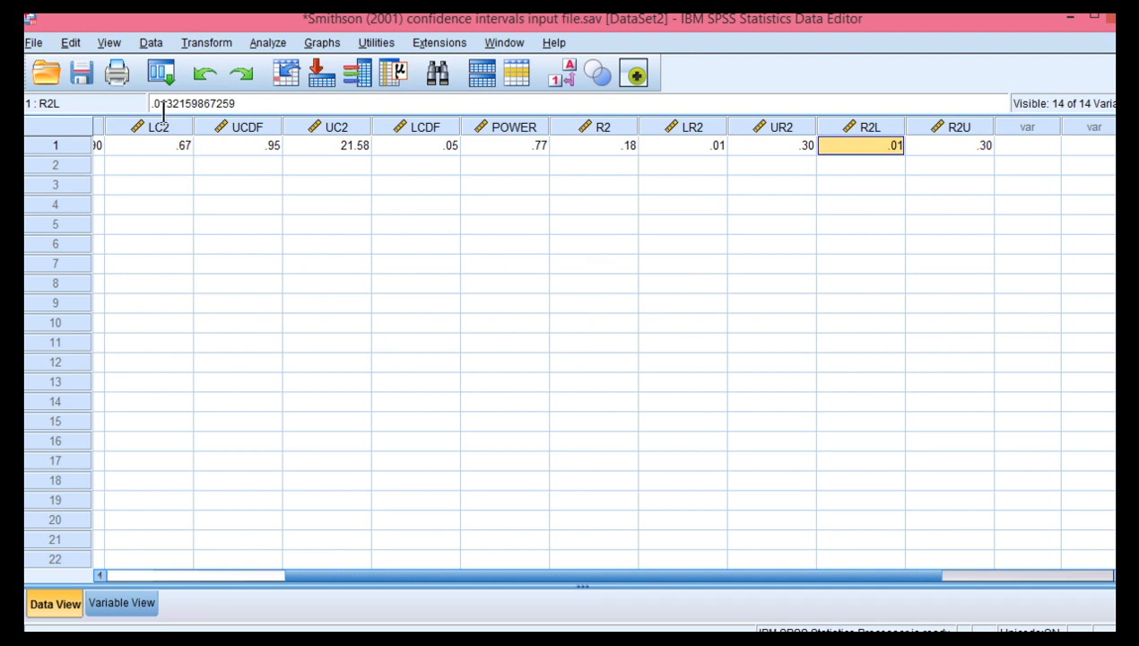
mouse_move(749, 273)
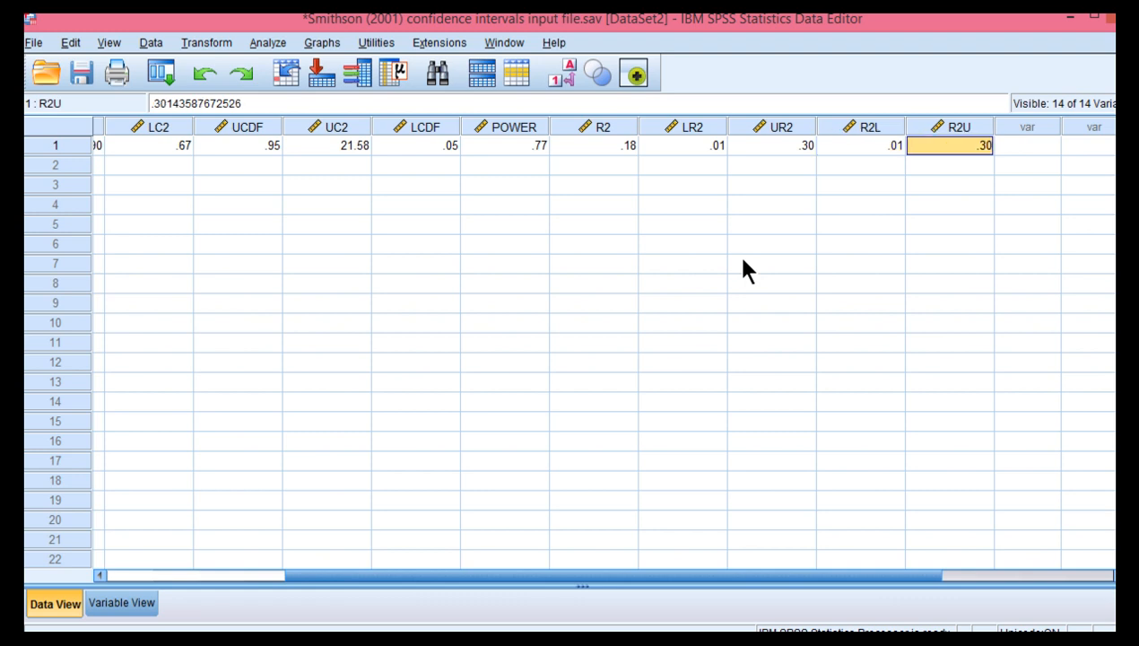
scroll("left", 3)
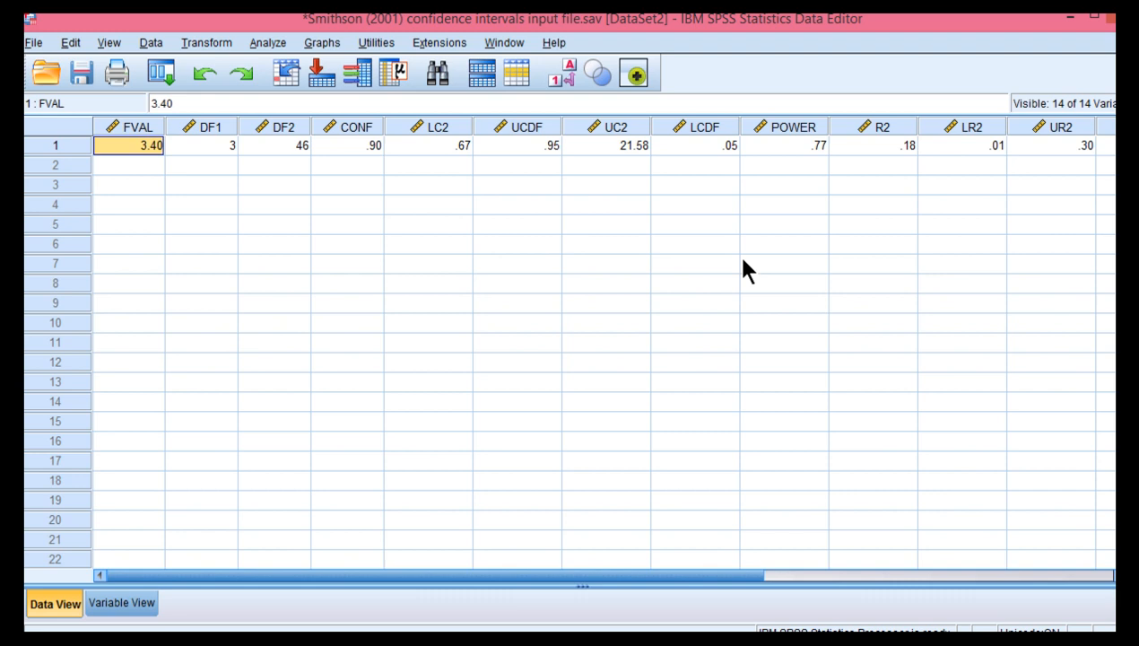
left_click(348, 145)
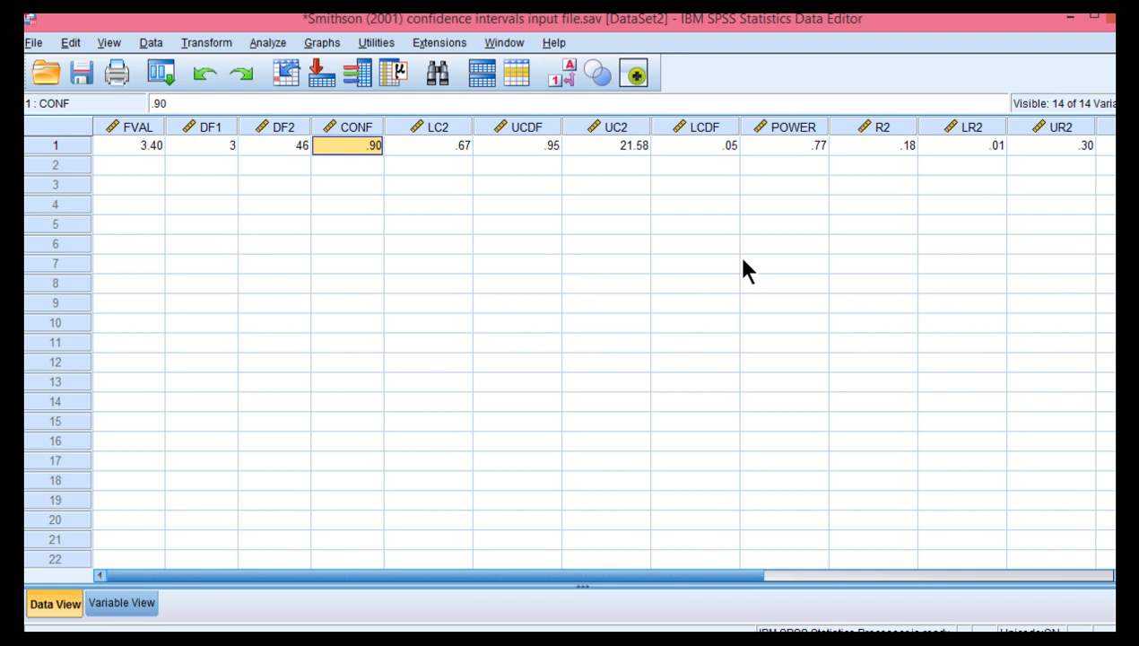
mouse_move(724, 269)
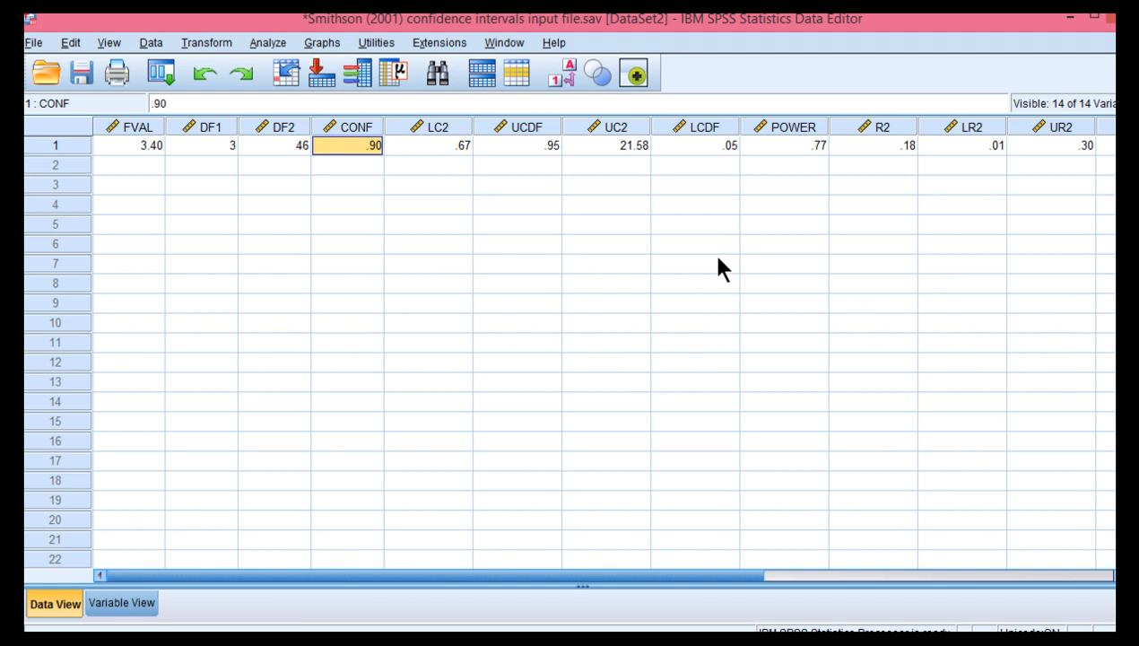
left_click(129, 144)
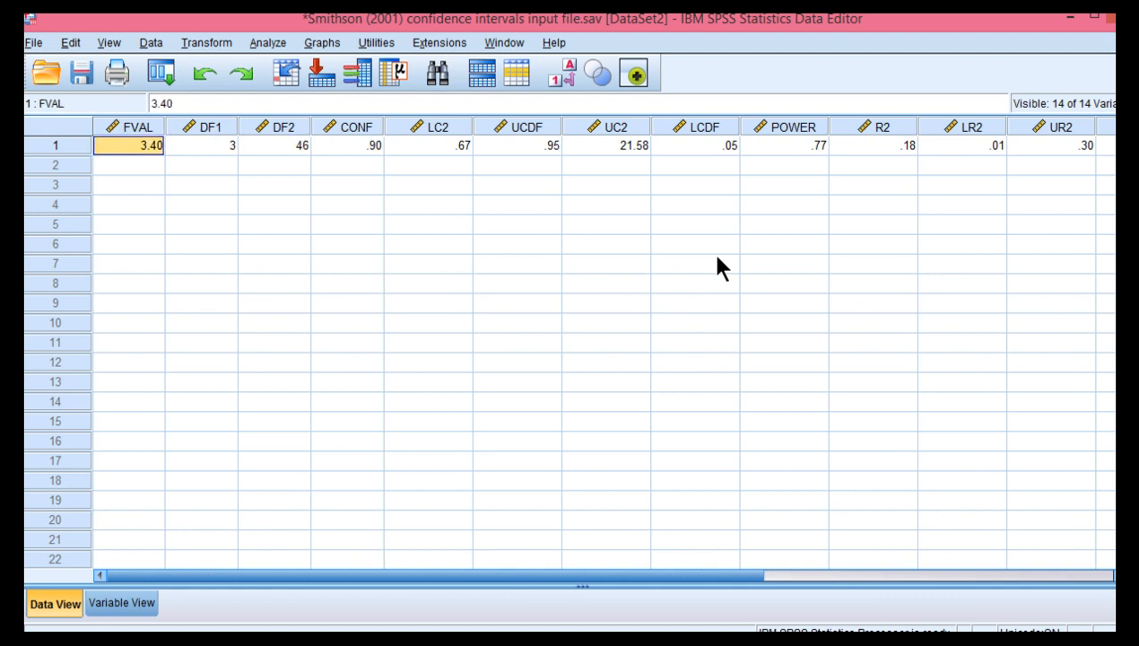
mouse_move(341, 411)
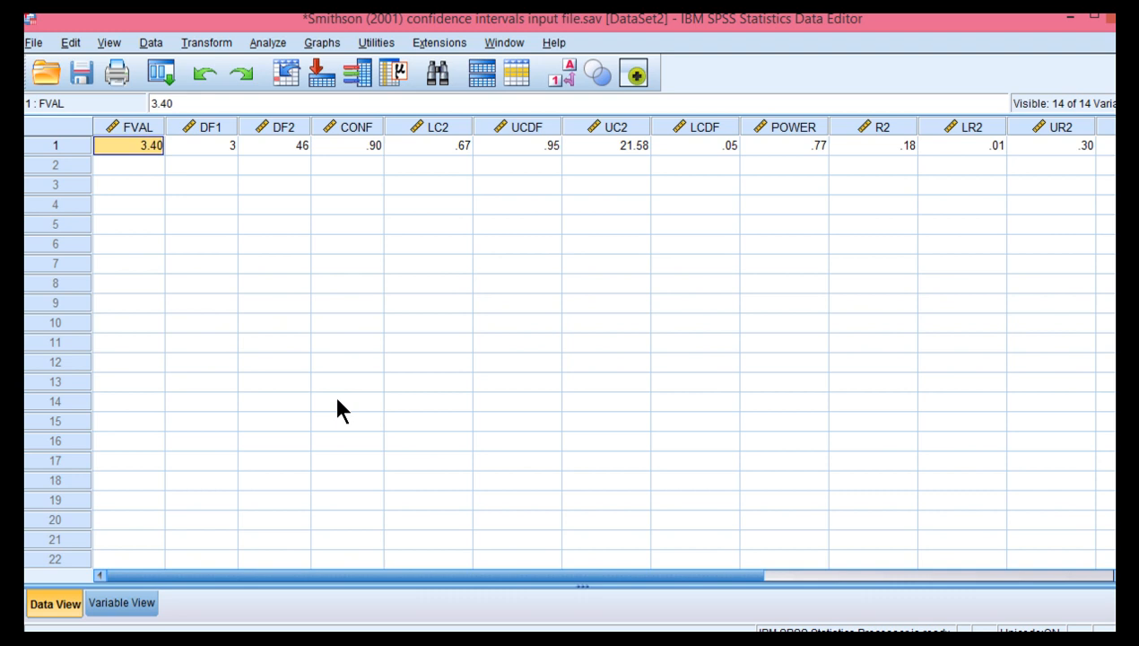
left_click(348, 143)
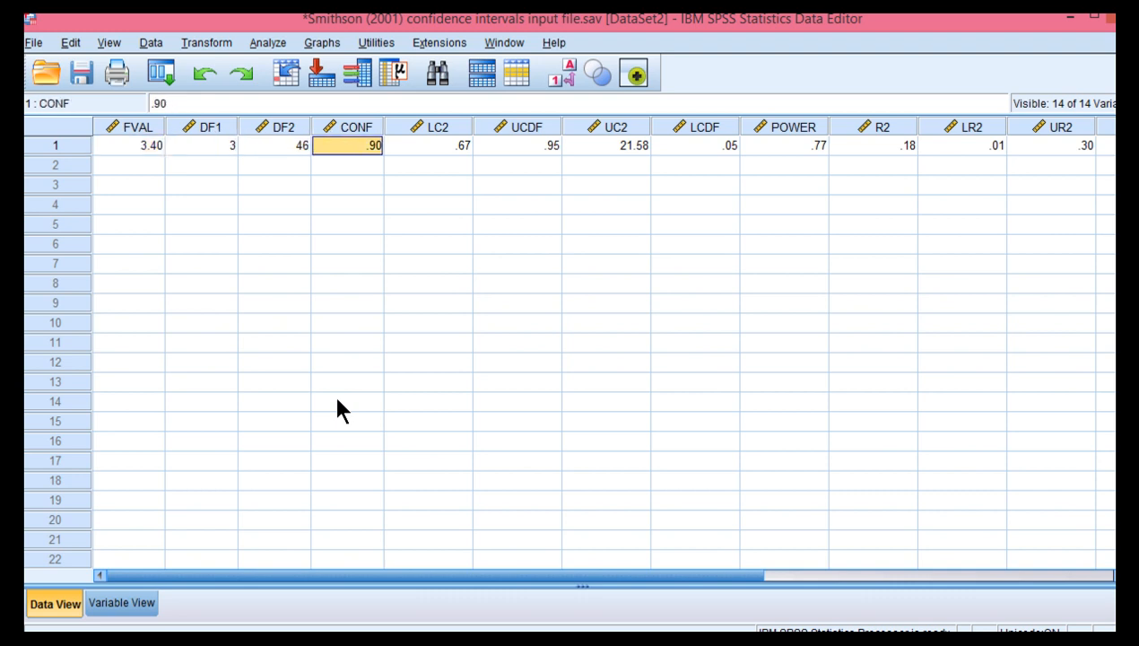